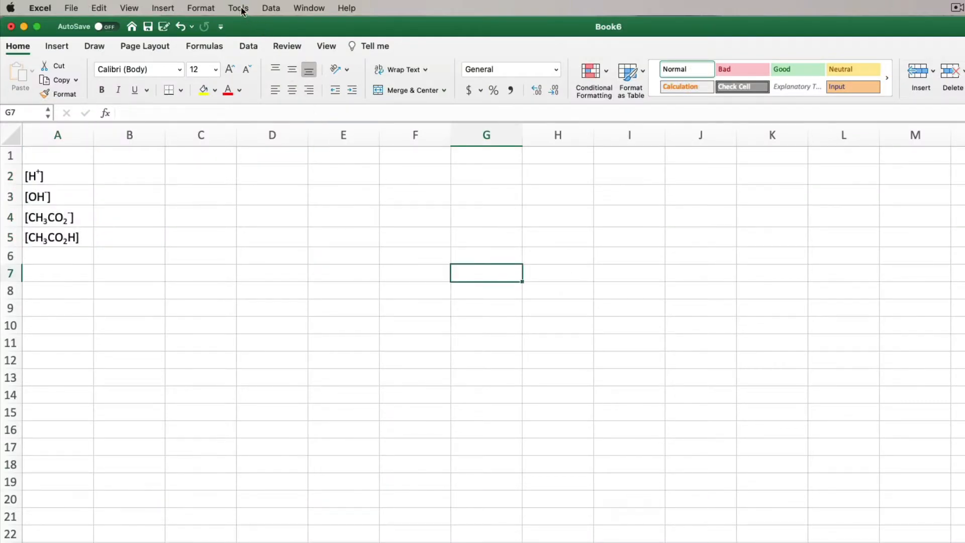
Step: Tick Solver Add-In in the Data tab's Analysis Tools add-ins list and confirm
click(238, 8)
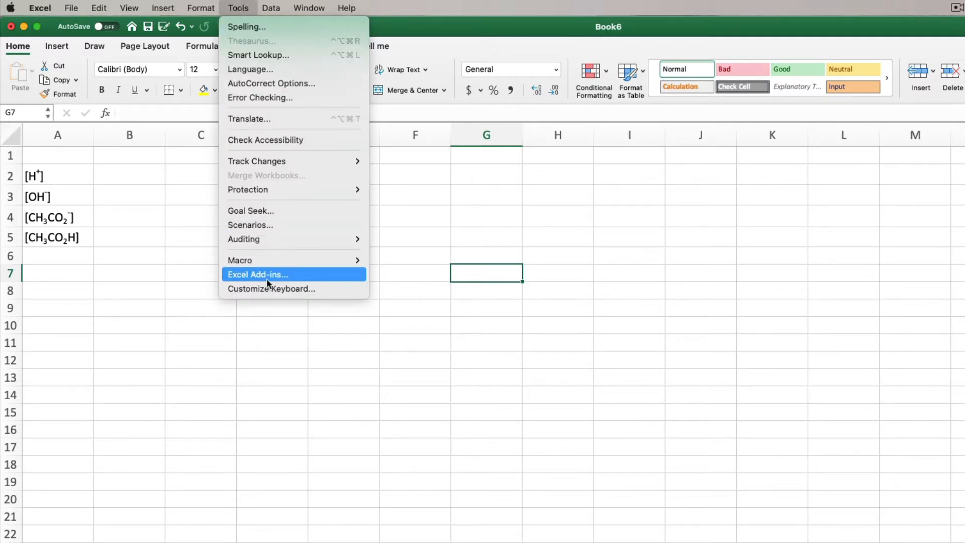
click(258, 274)
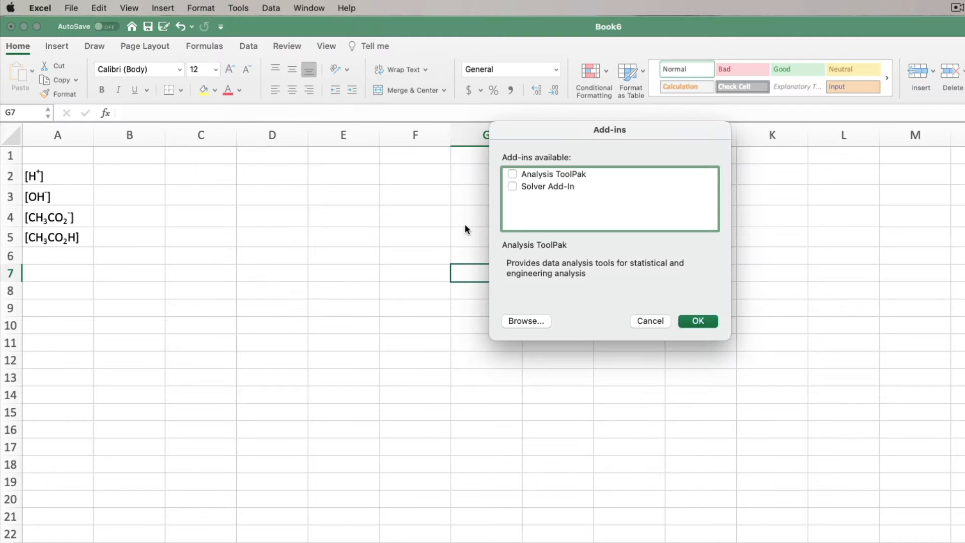
mouse_move(652, 320)
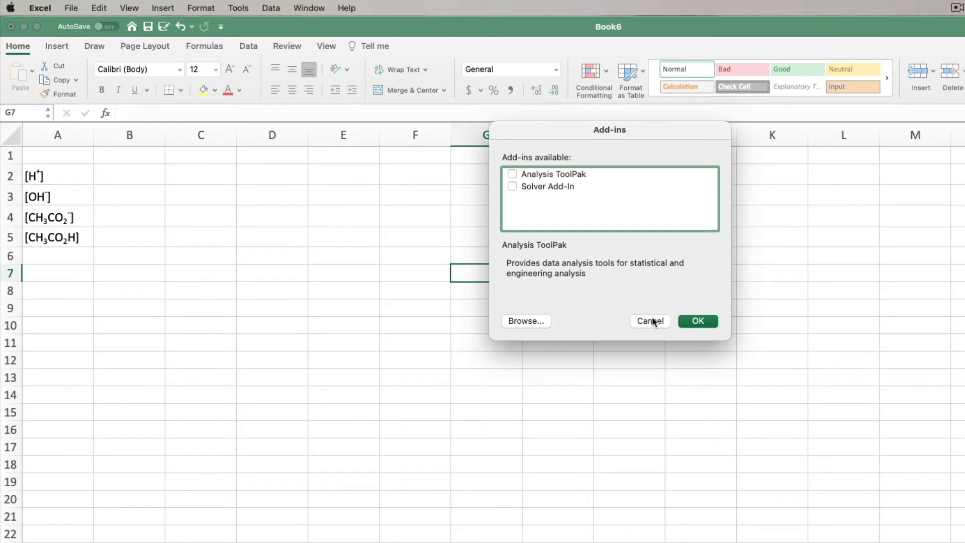
click(649, 321)
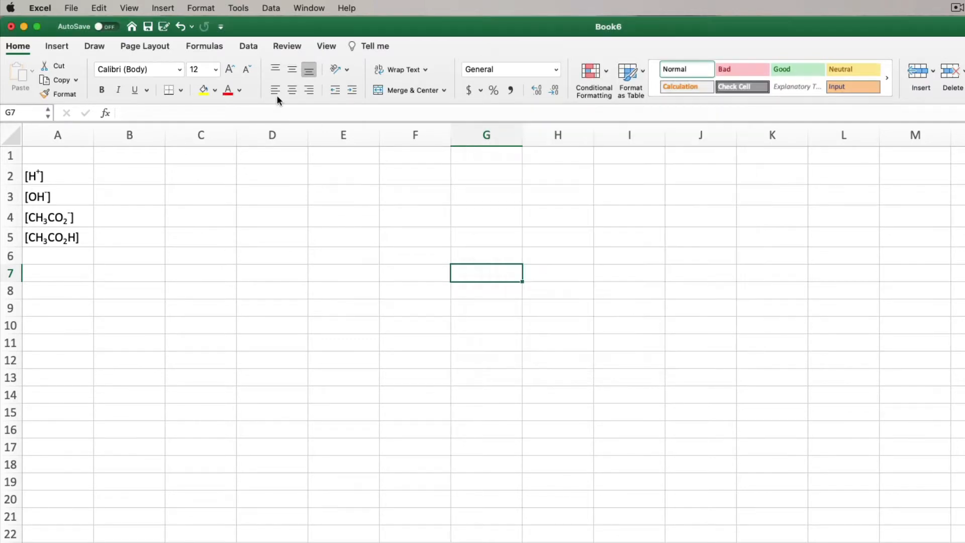
click(248, 46)
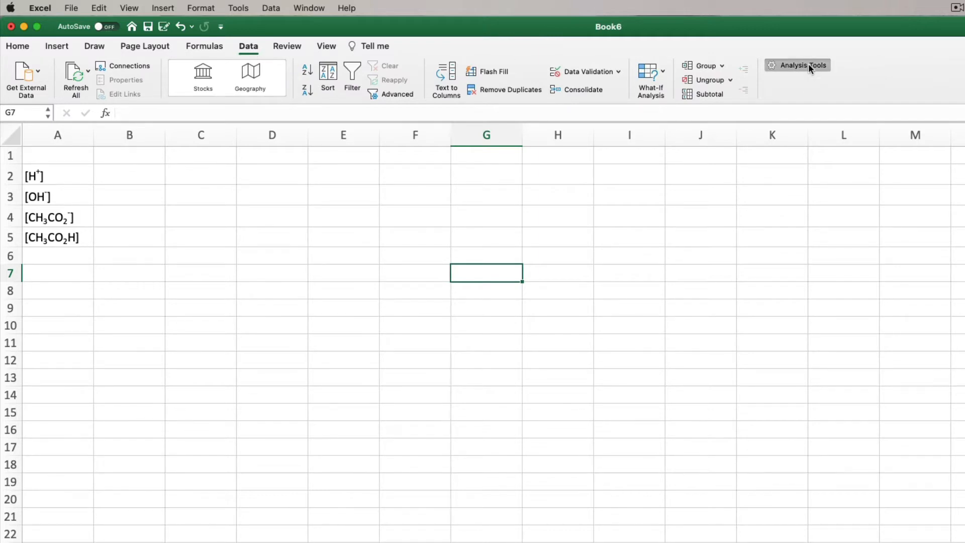
click(802, 65)
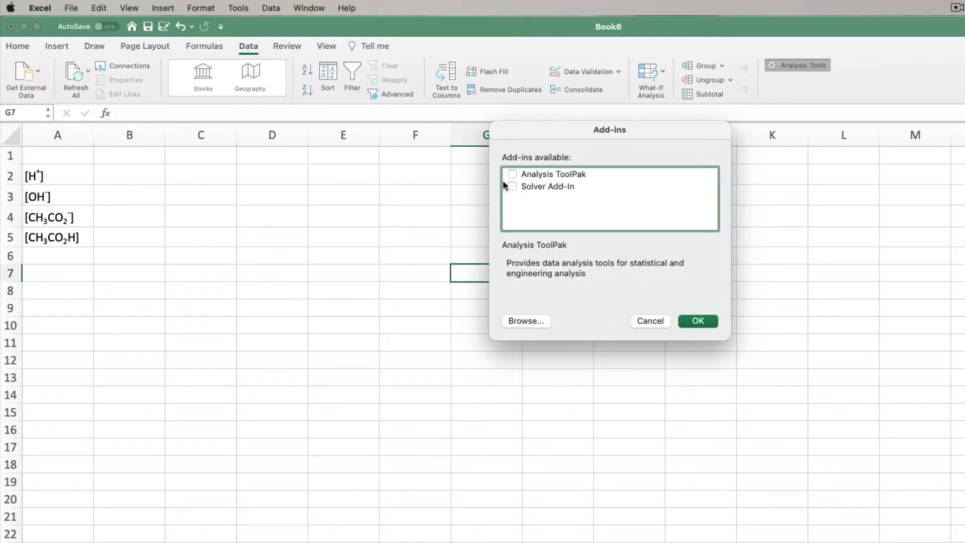
click(547, 186)
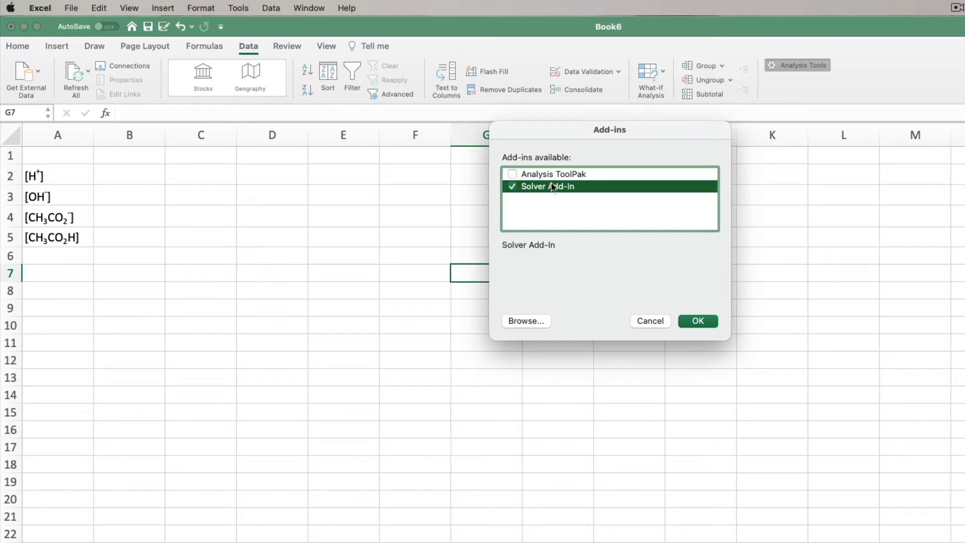
mouse_move(694, 309)
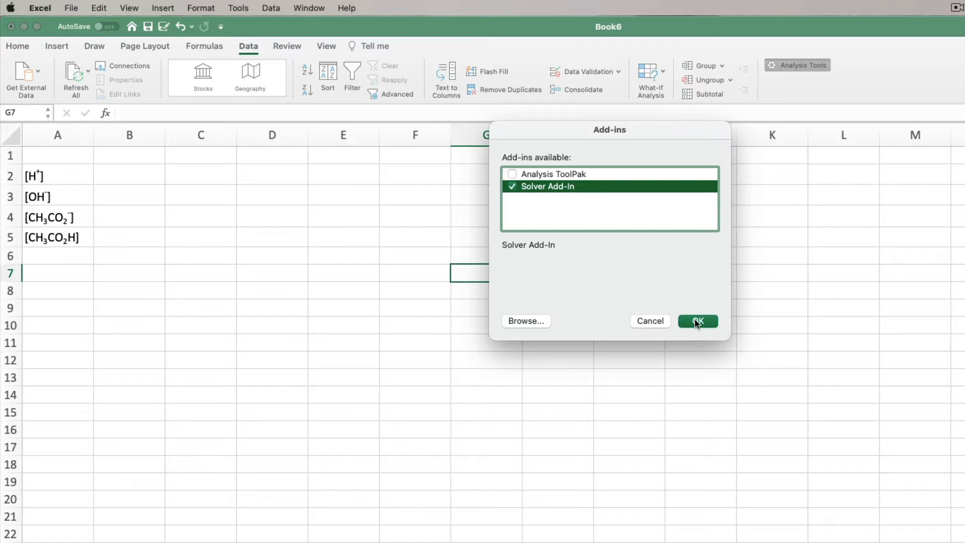
click(696, 320)
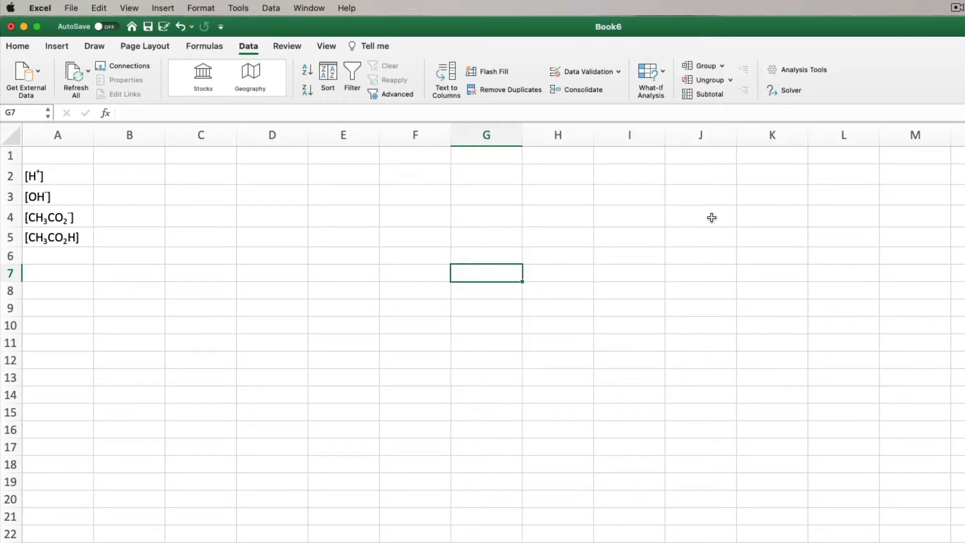
mouse_move(792, 91)
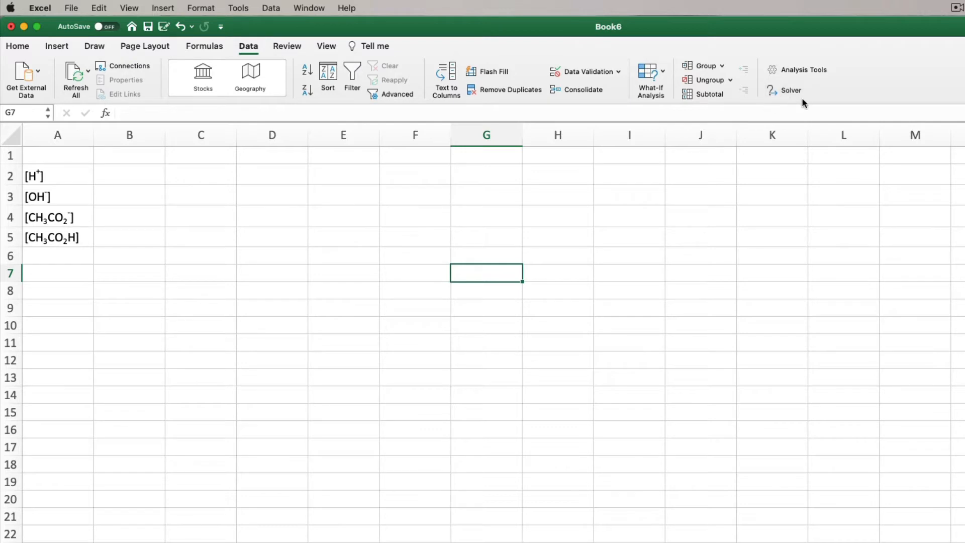
mouse_move(794, 101)
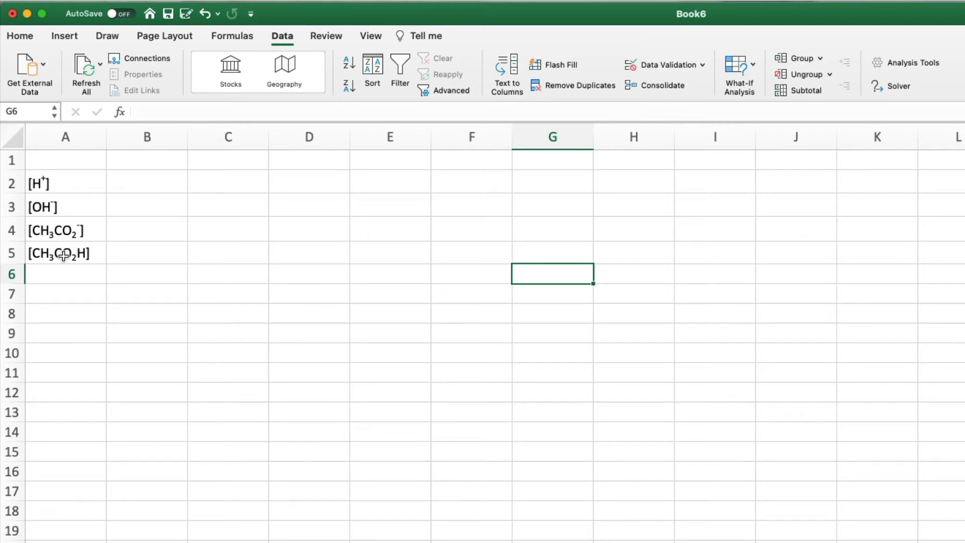
mouse_move(75, 180)
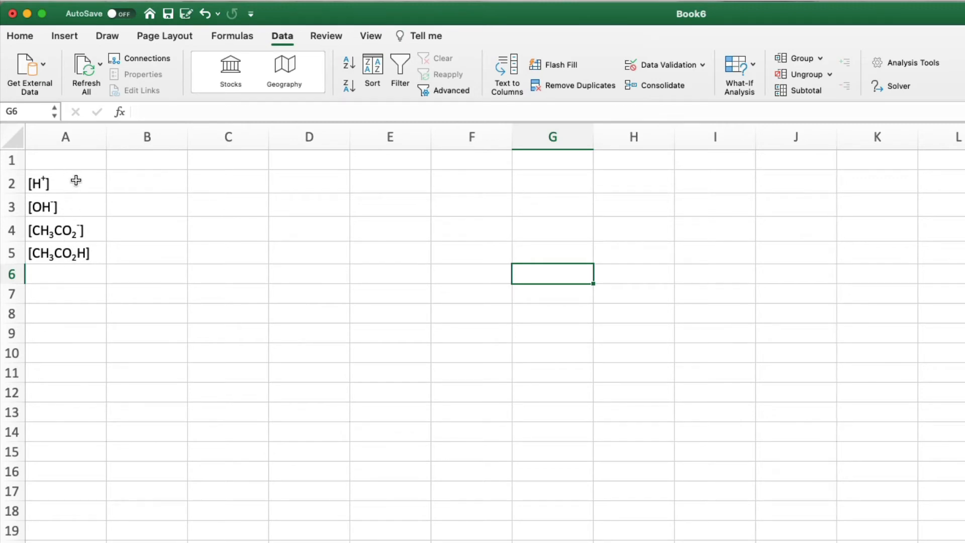
mouse_move(156, 187)
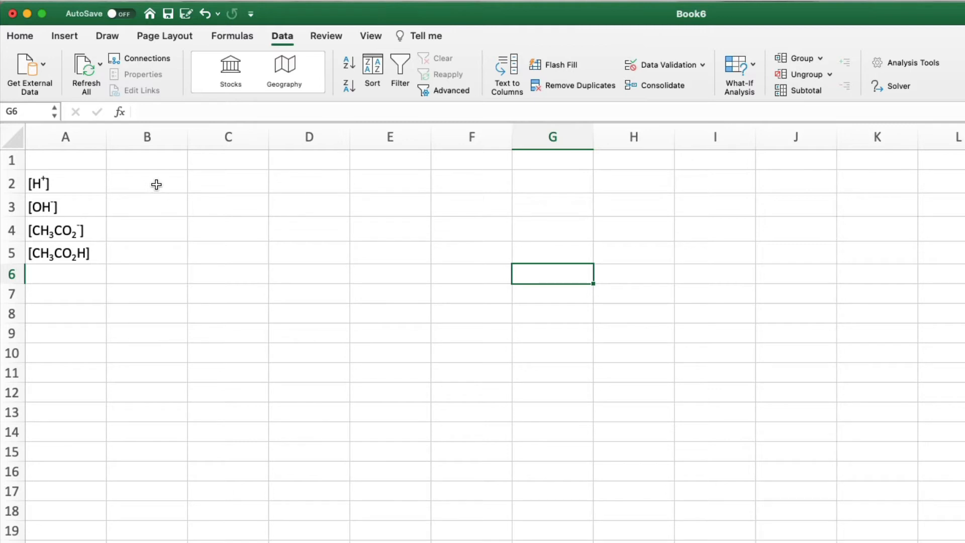
mouse_move(97, 193)
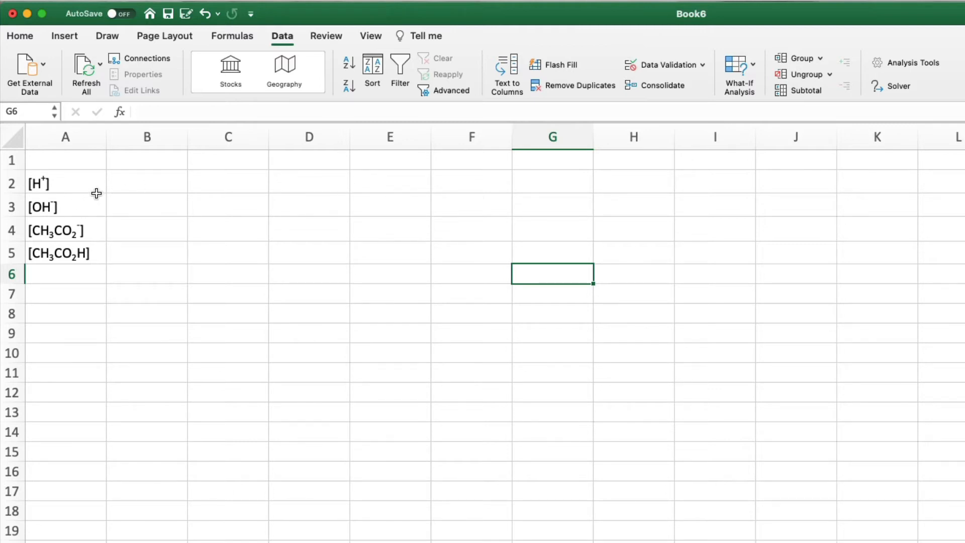
mouse_move(137, 186)
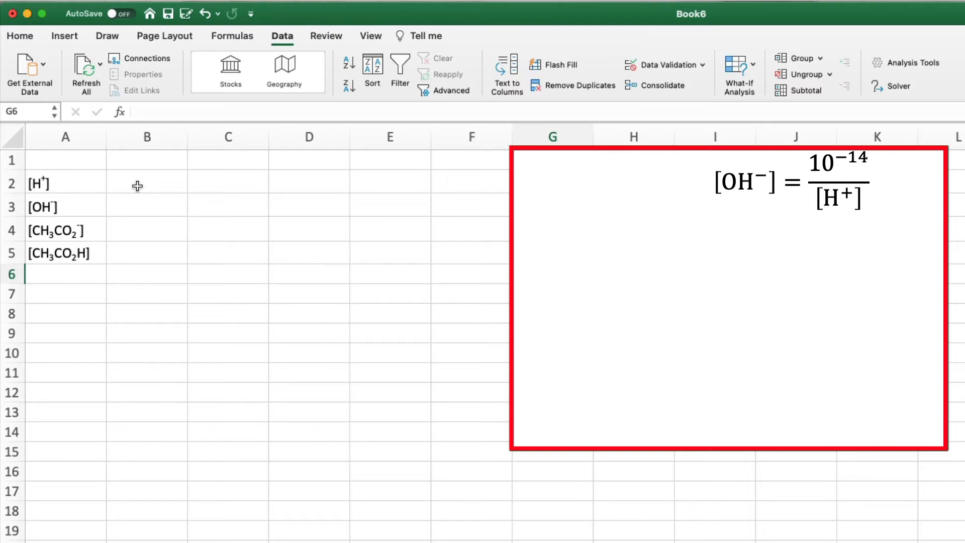
Step: Enter =1e-14/B2 for [OH-] in B3 and 1e-5 for [H+] in B2, giving 1E-09
click(147, 206)
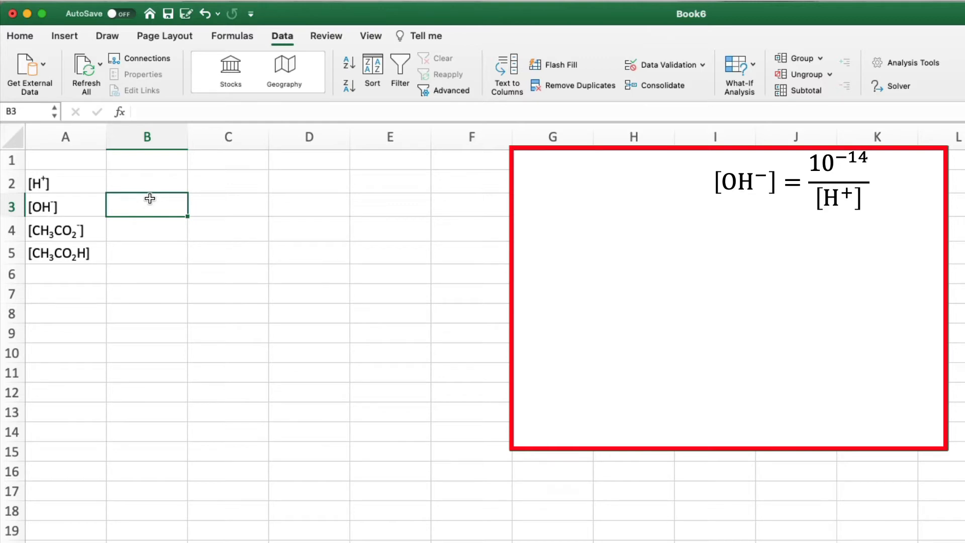
text(=)
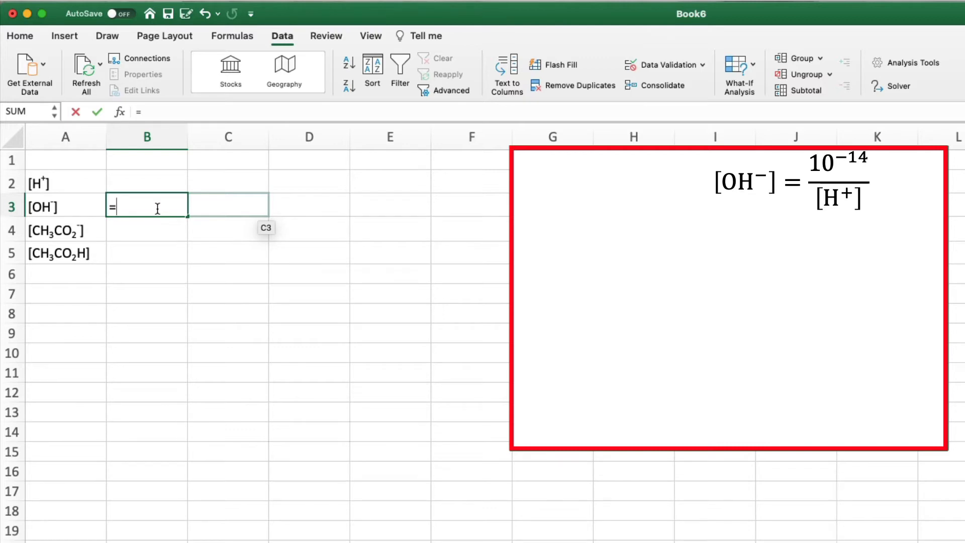
text(1e-)
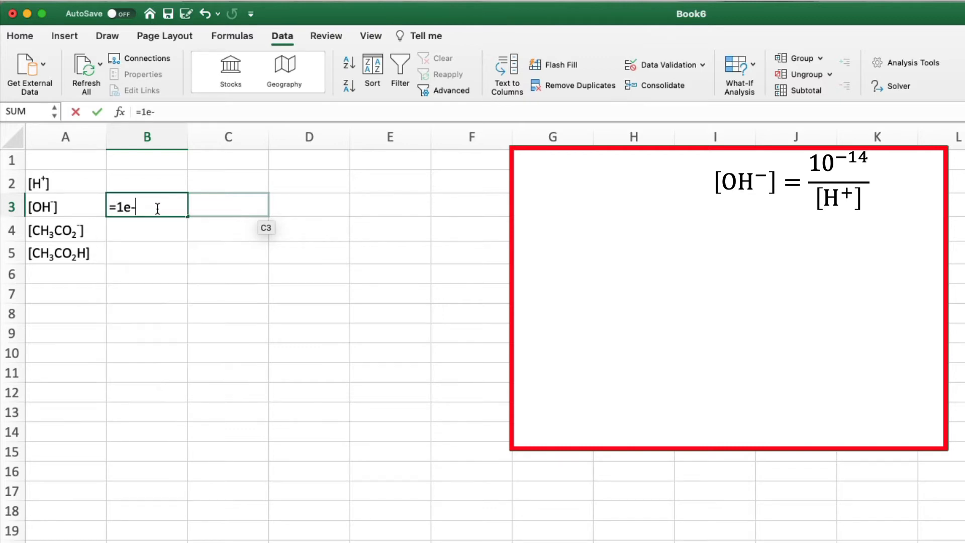
text(14/)
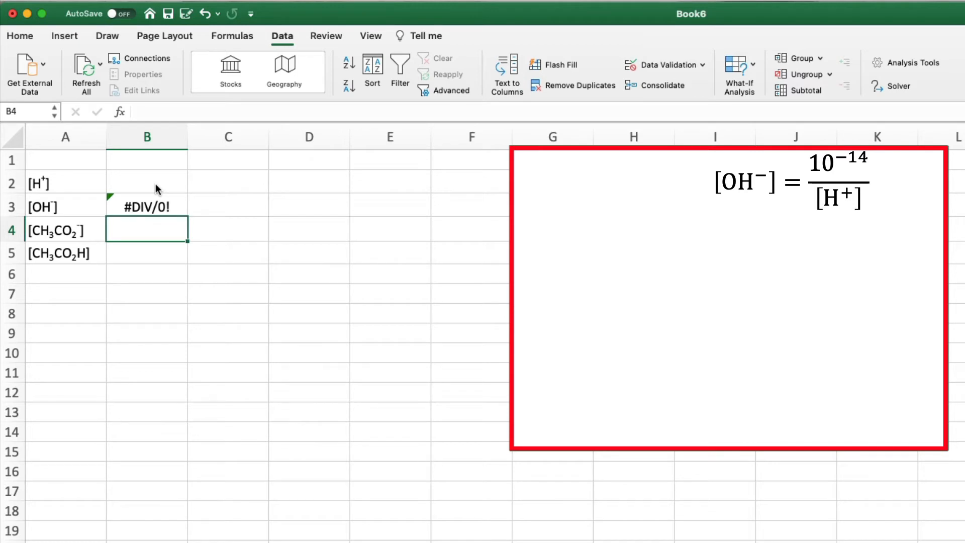
mouse_move(162, 181)
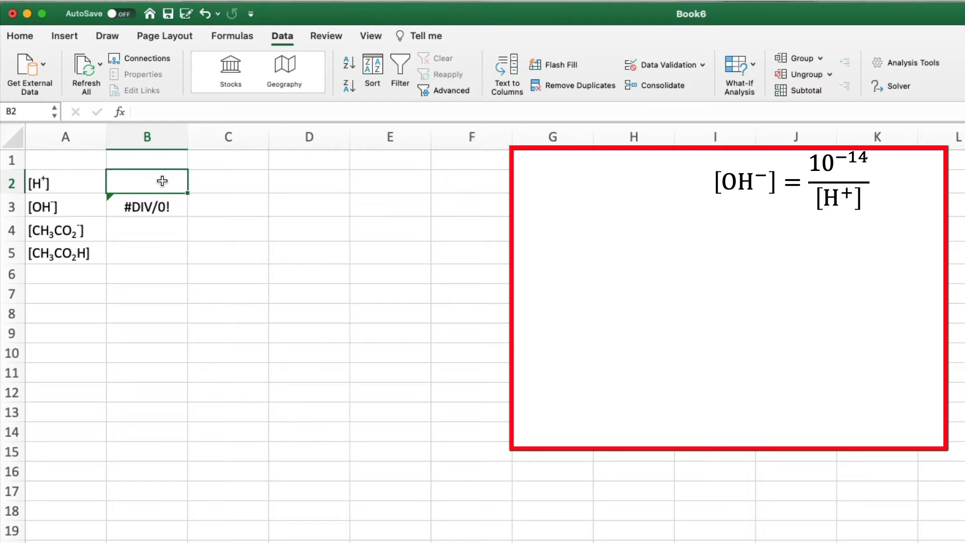
text(=.)
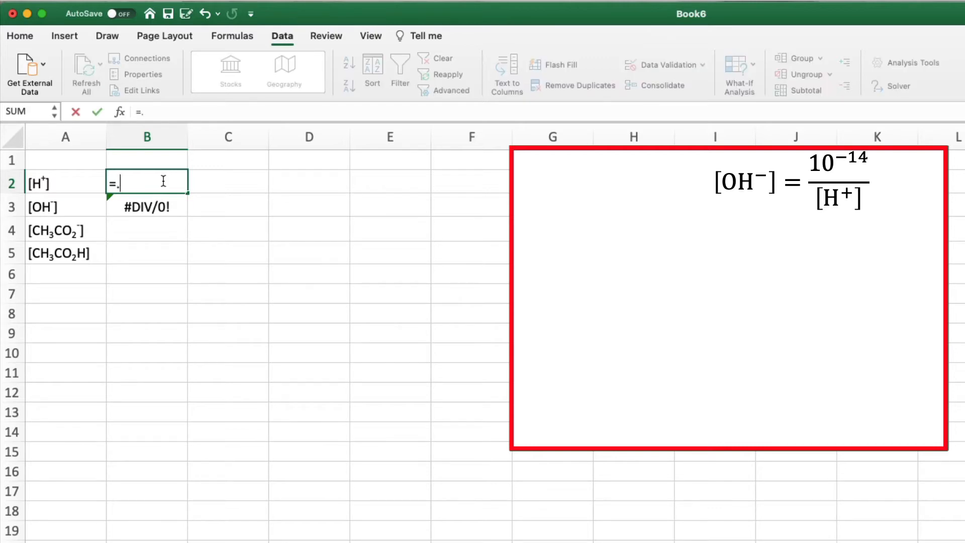
key(backspace)
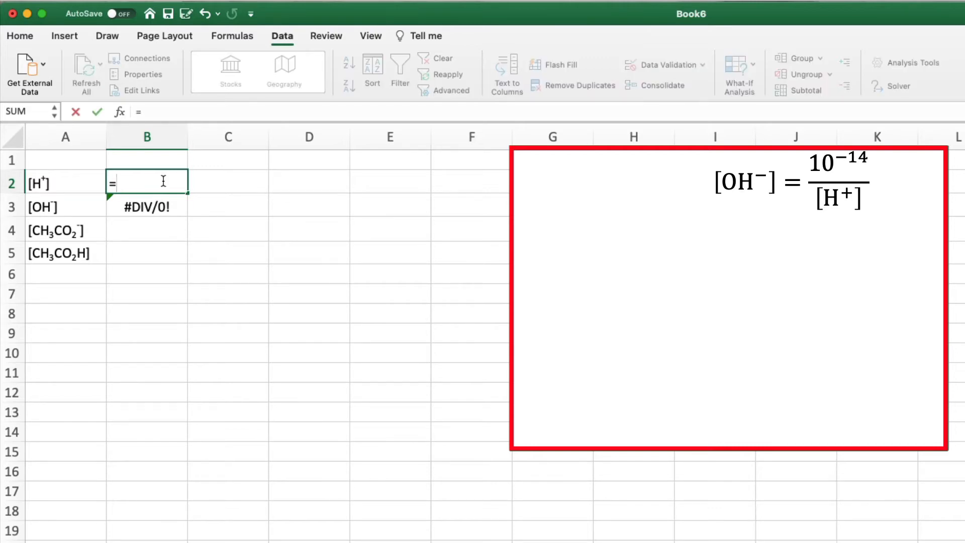
text(1e-5)
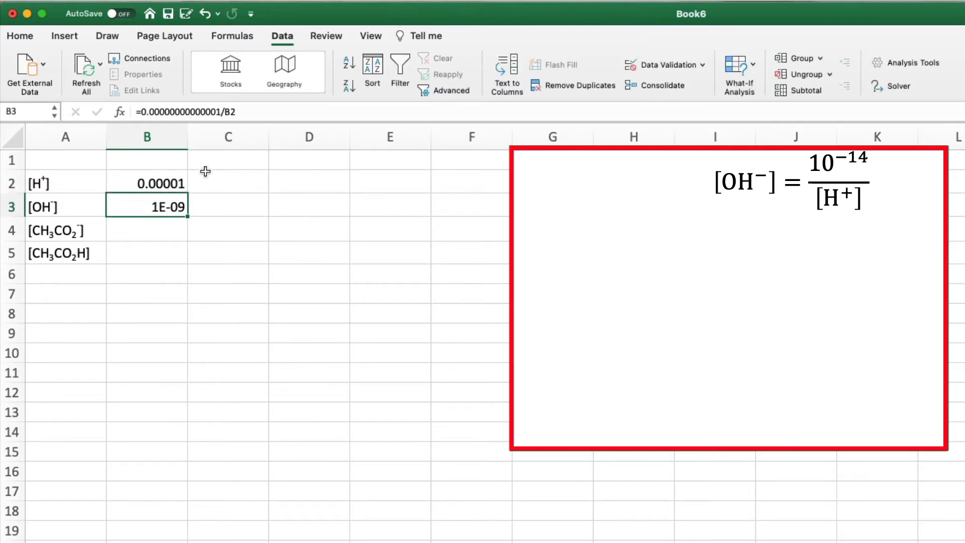
mouse_move(131, 232)
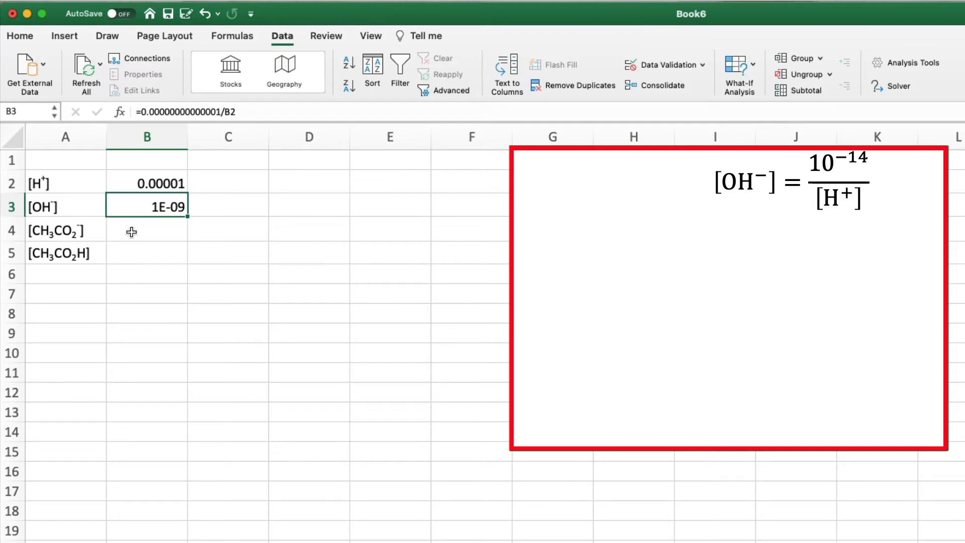
Step: Fill B4 with [H+] minus [OH-] and B5 with =B2*B4/1.75E-5
click(145, 231)
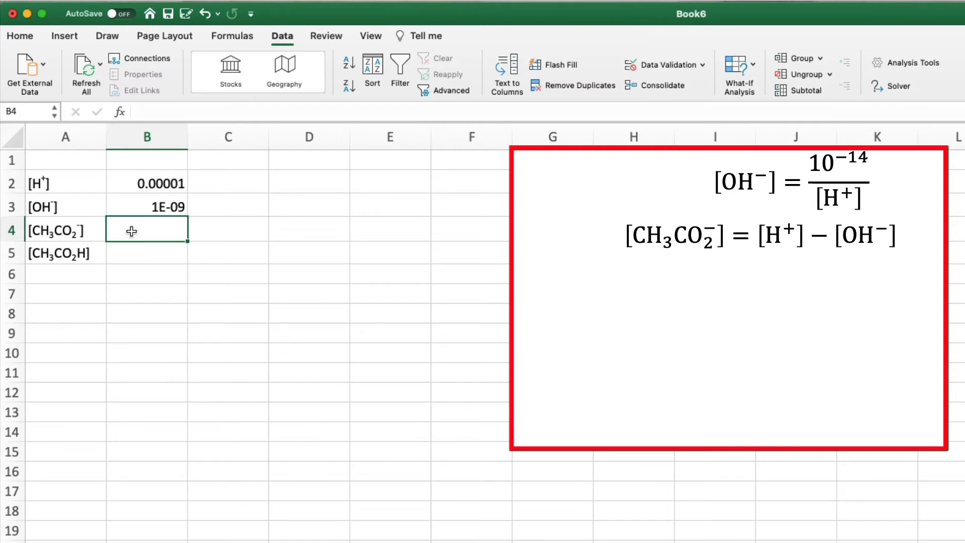
text(=B2)
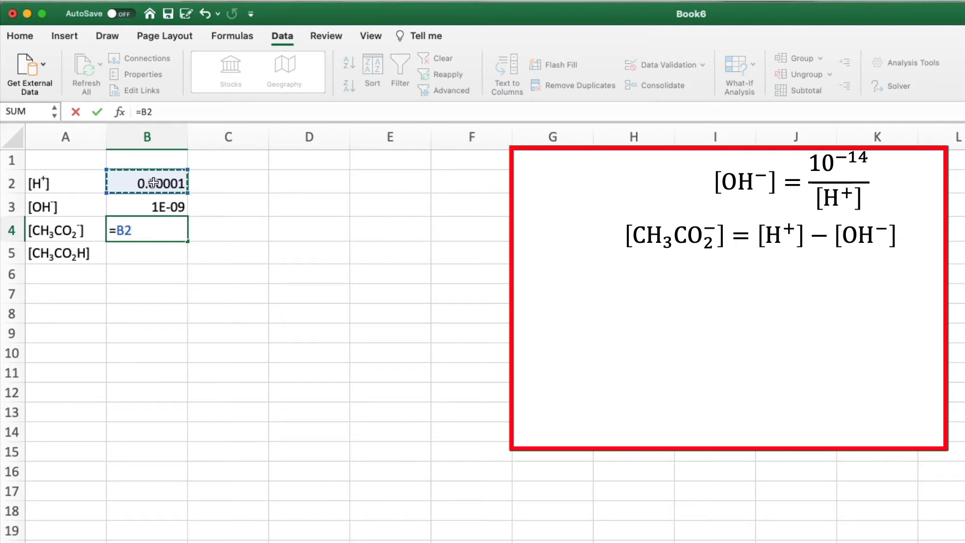
text(-)
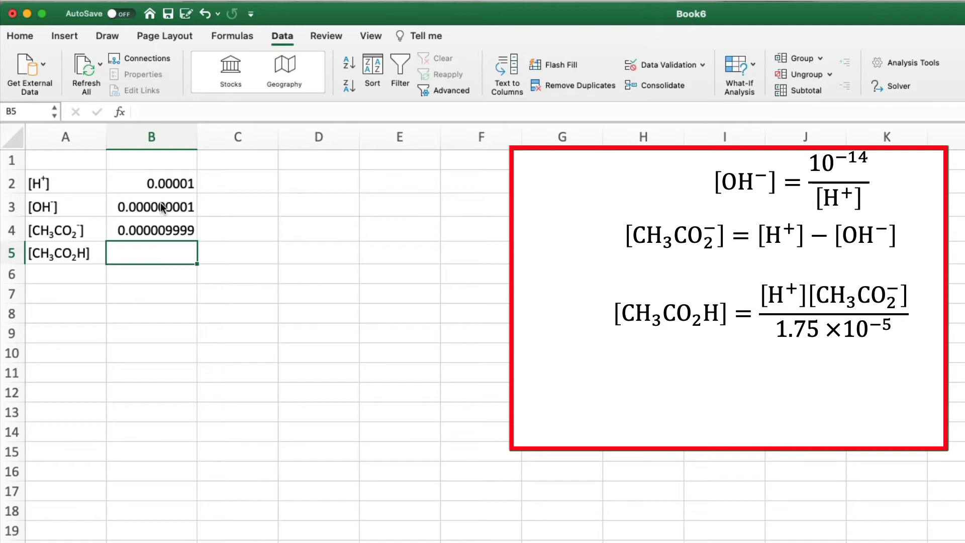
text(=)
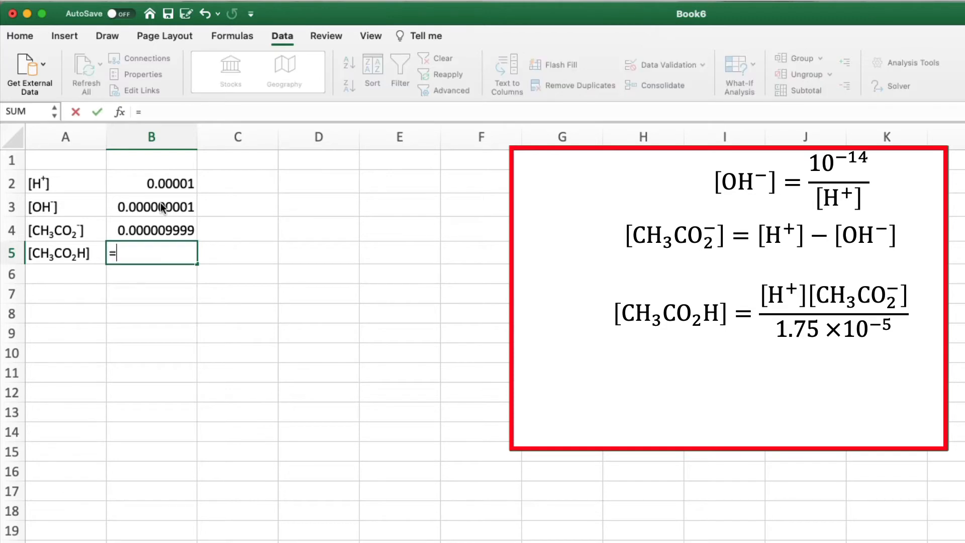
click(152, 183)
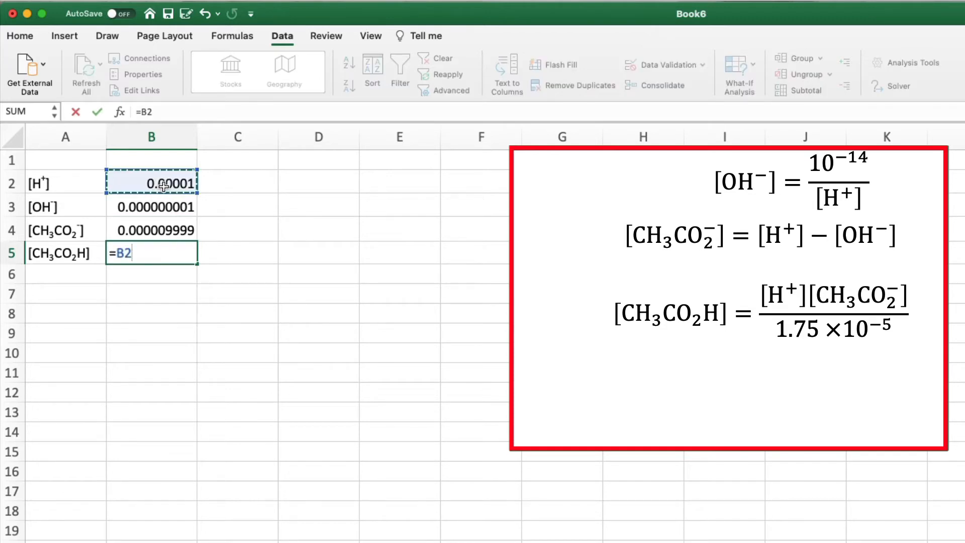
text(*)
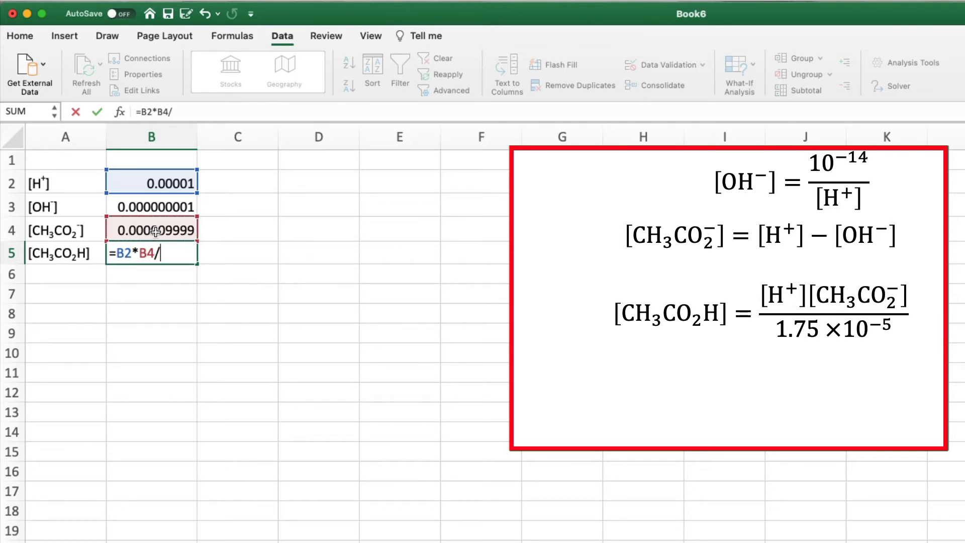
text(1.)
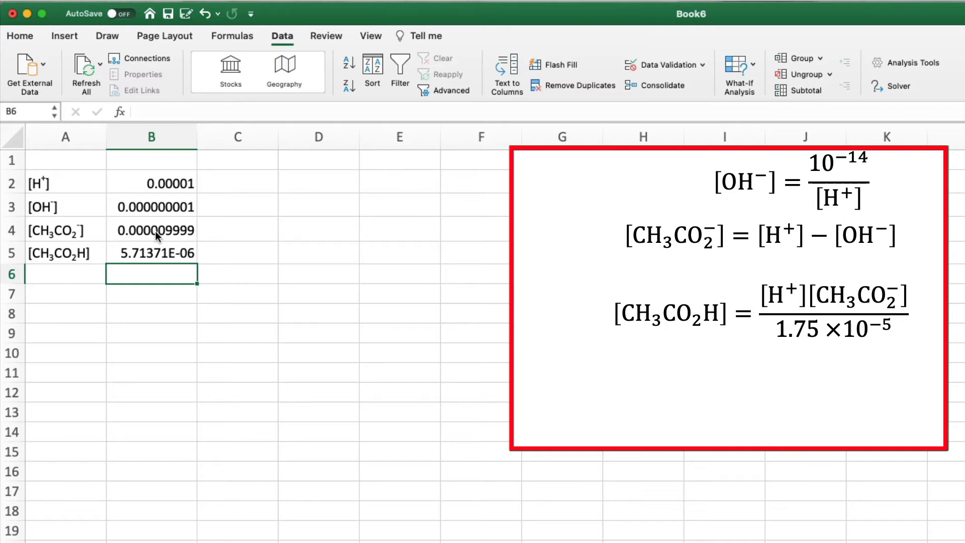
mouse_move(159, 233)
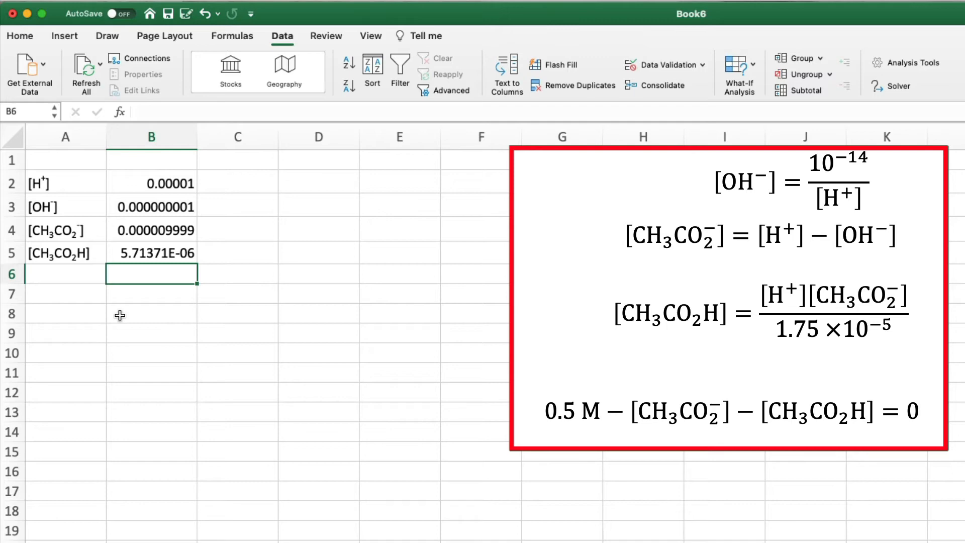
Step: Enter =(0.5-B4-B5)^2 in B8, giving 0.249984288, then launch Solver from B8
click(151, 314)
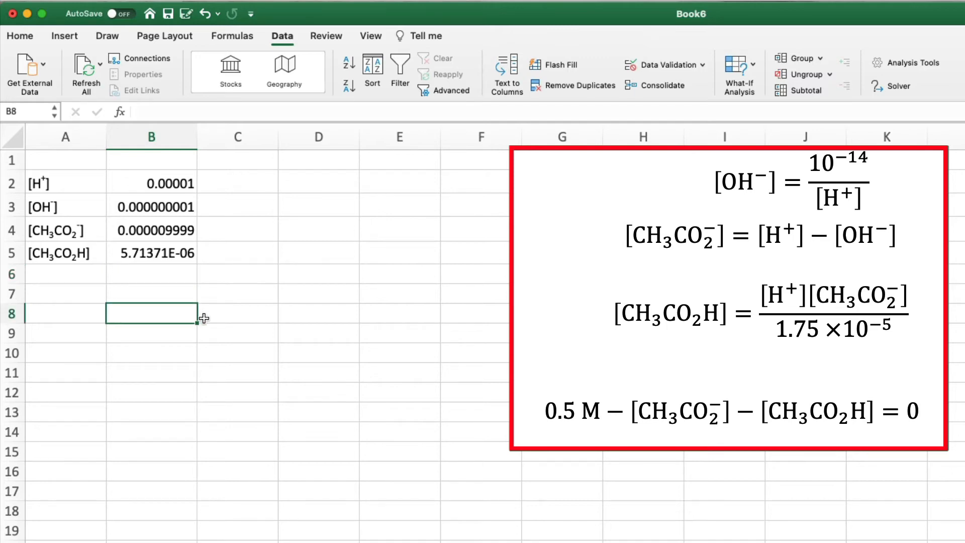
text(=()
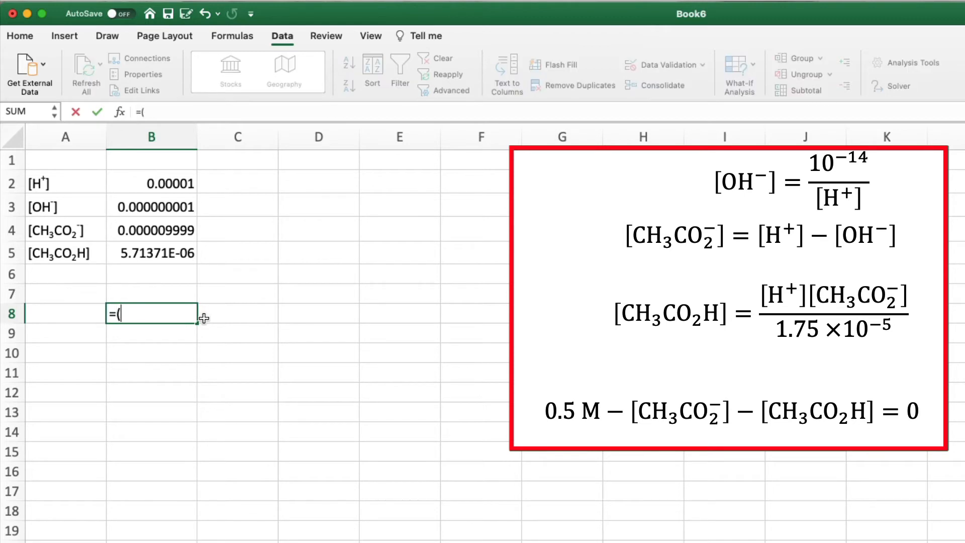
text(0.5)
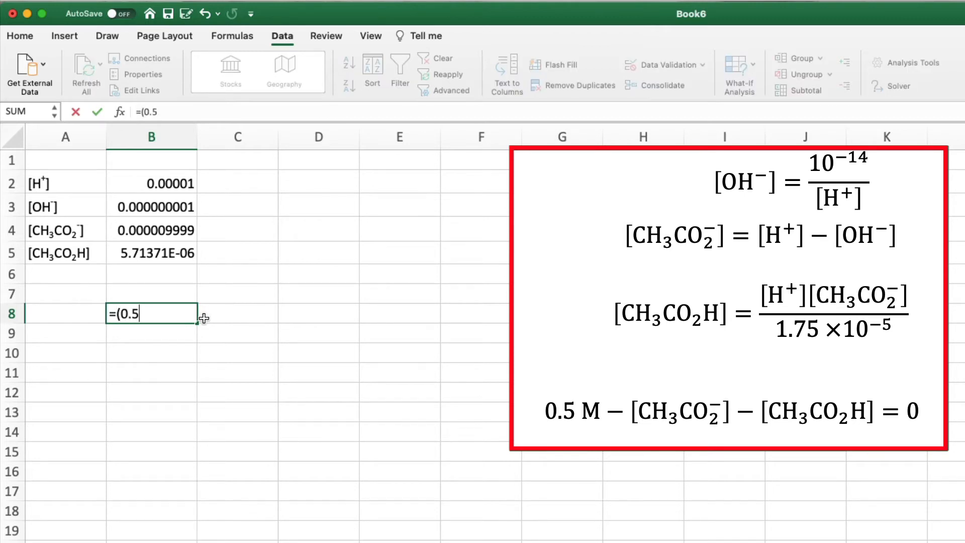
click(151, 231)
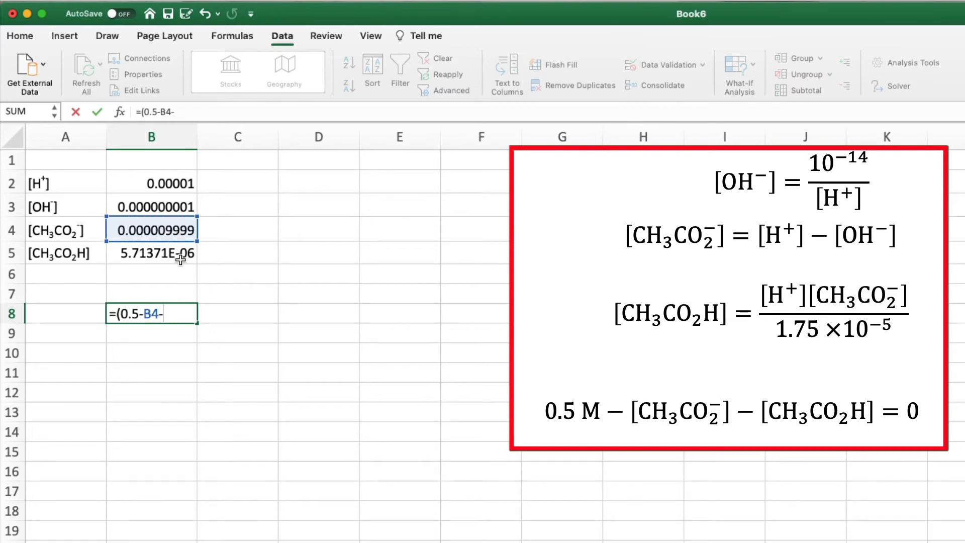
click(151, 253)
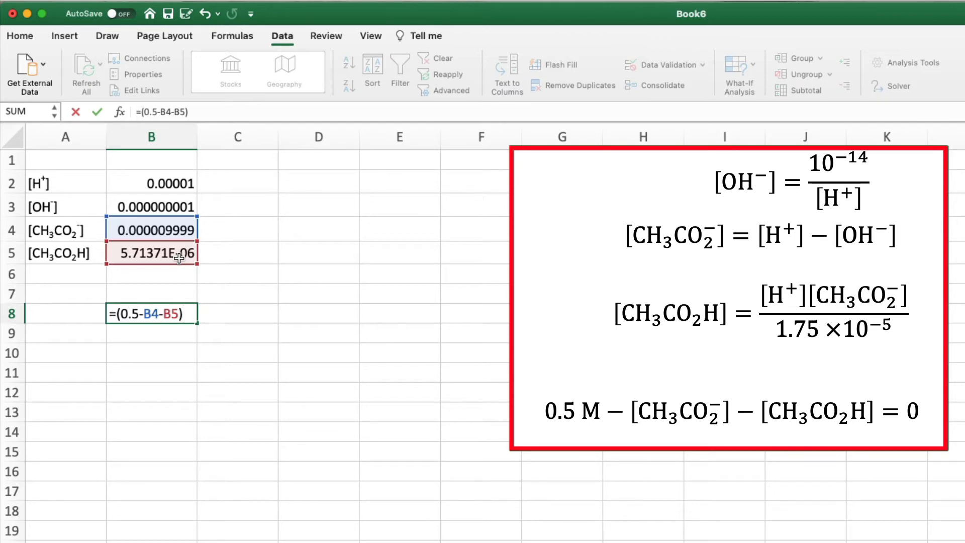
text(^2)
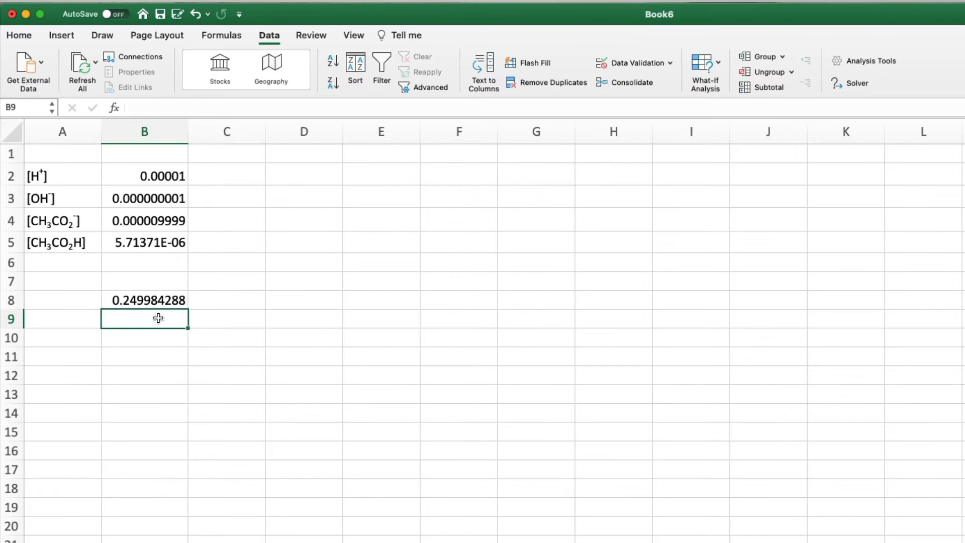
click(144, 300)
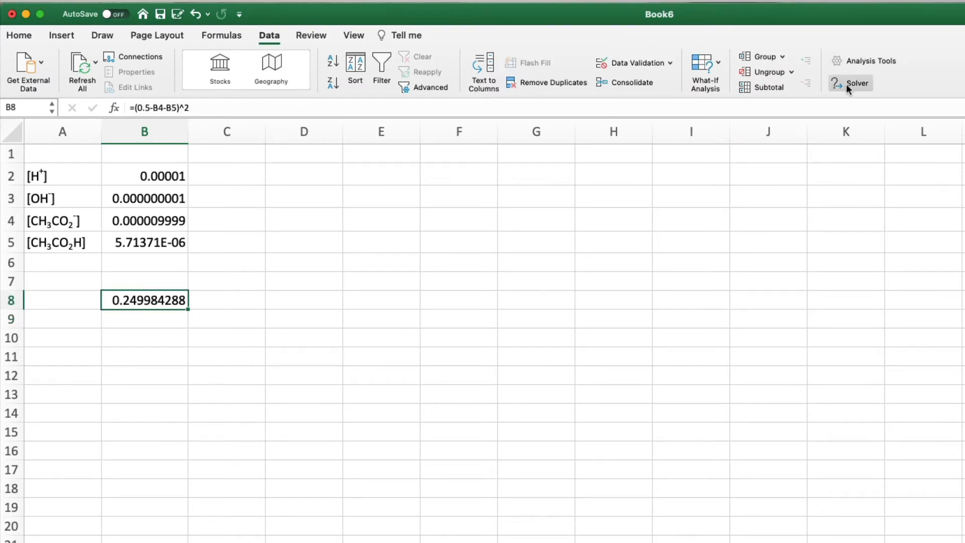
click(856, 83)
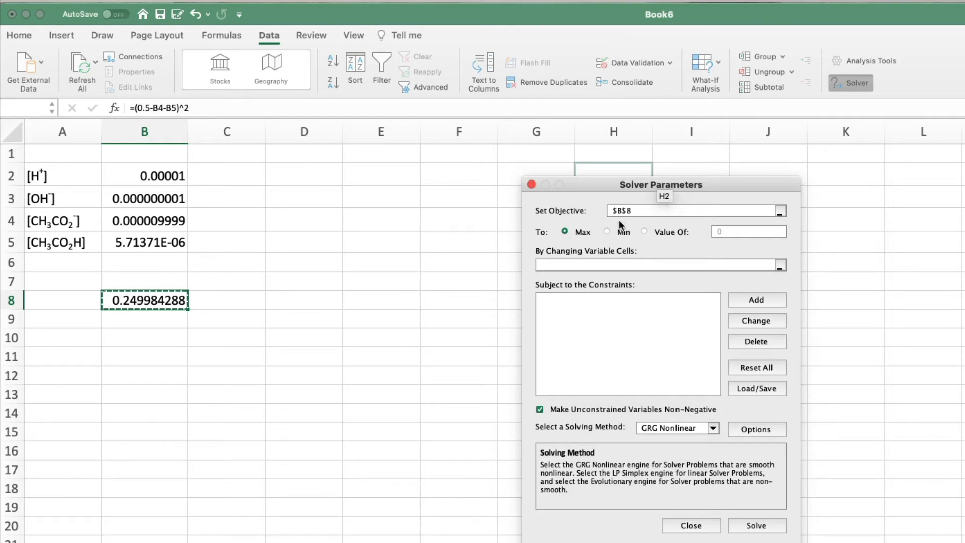
mouse_move(747, 206)
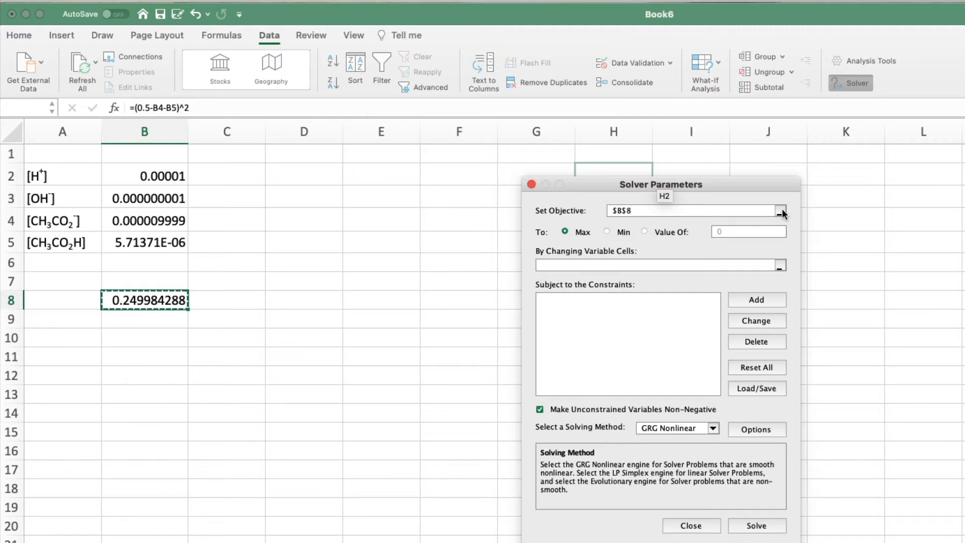
Step: Set Solver's objective to Sheet1!$B$8 by picking B8 on the sheet
click(781, 211)
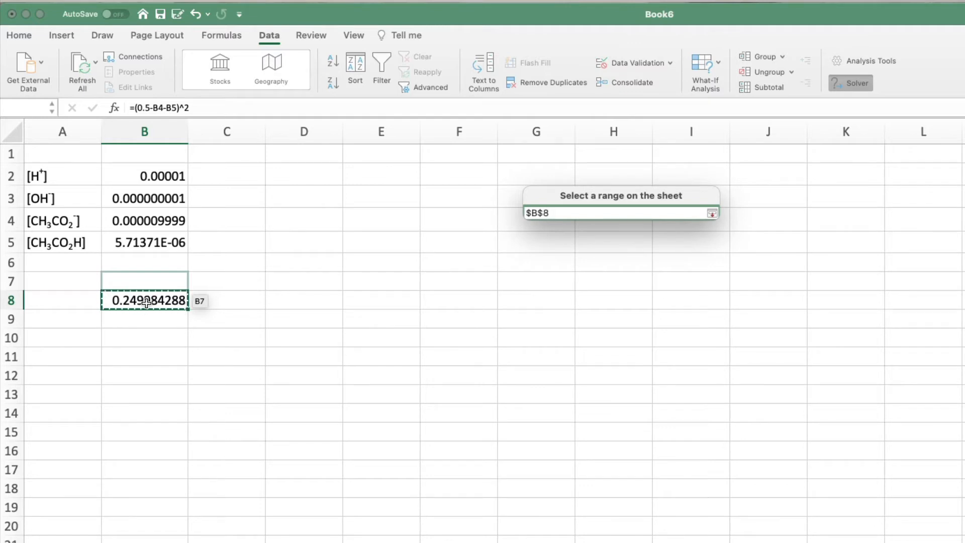
click(144, 300)
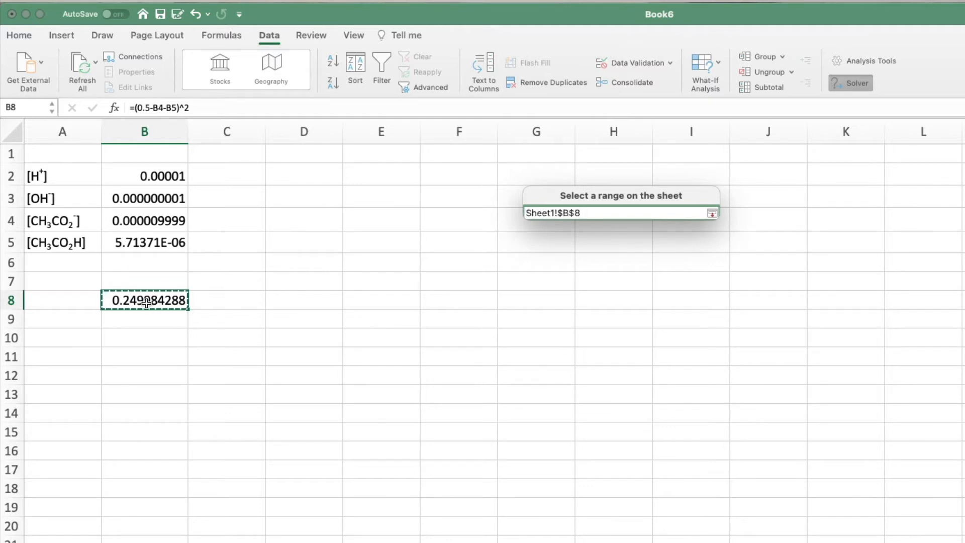
click(712, 212)
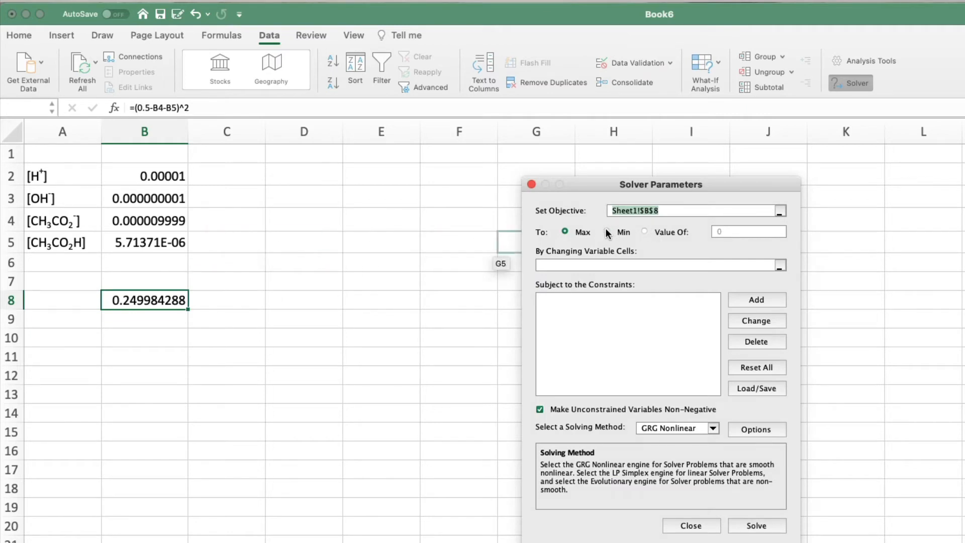
mouse_move(608, 236)
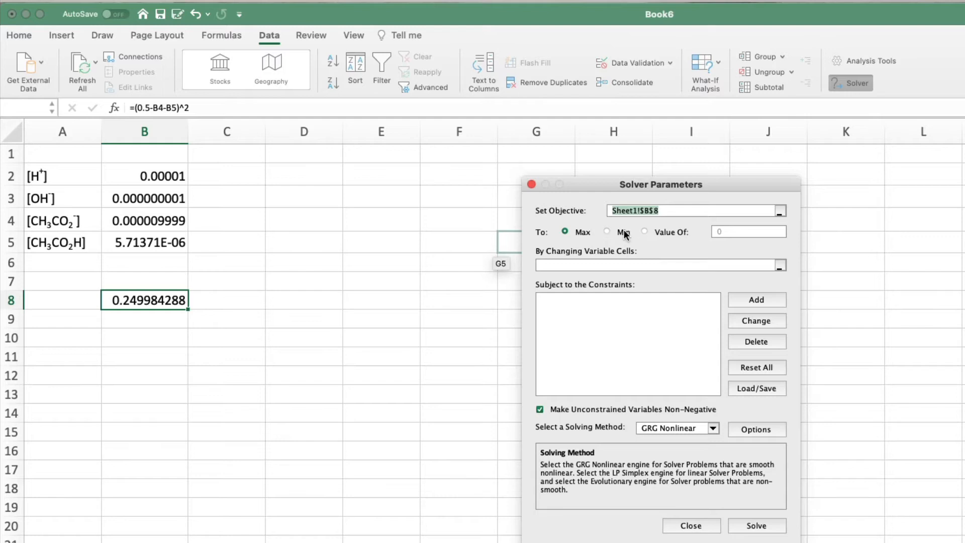
Step: Switch the Solver objective from Max to Min
click(606, 231)
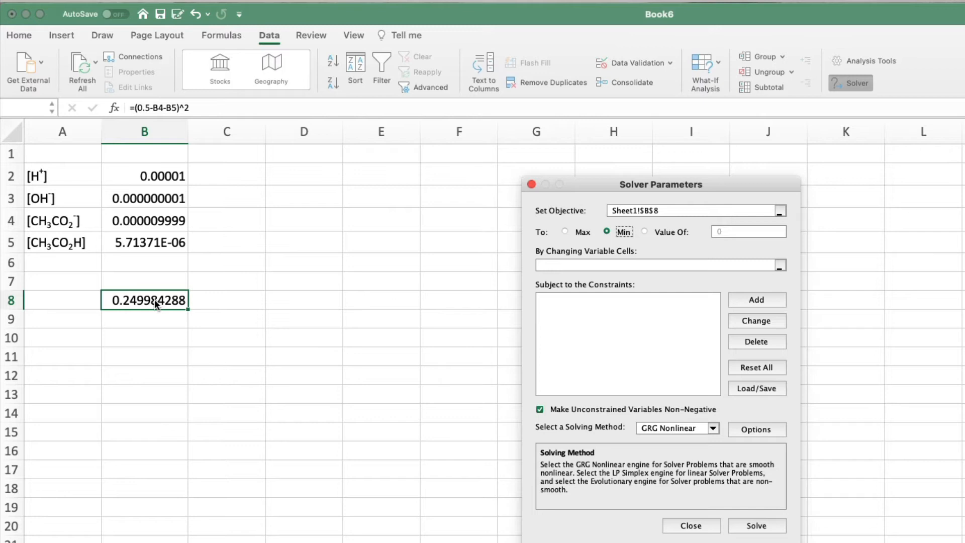
mouse_move(163, 307)
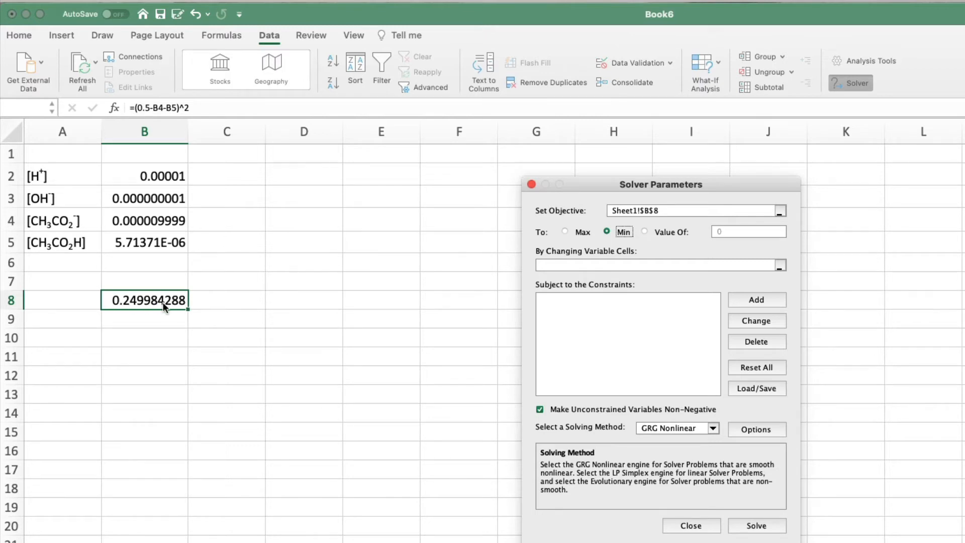
mouse_move(175, 307)
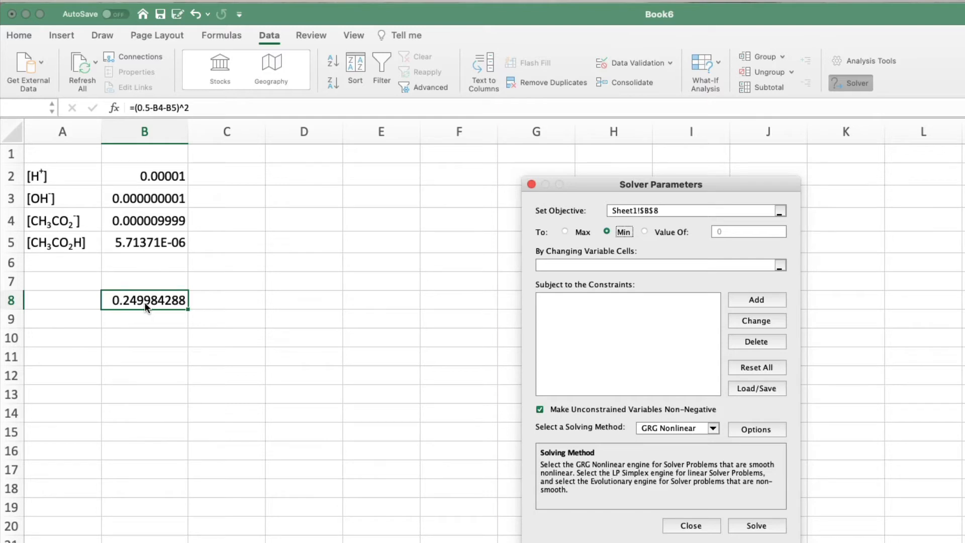
mouse_move(55, 254)
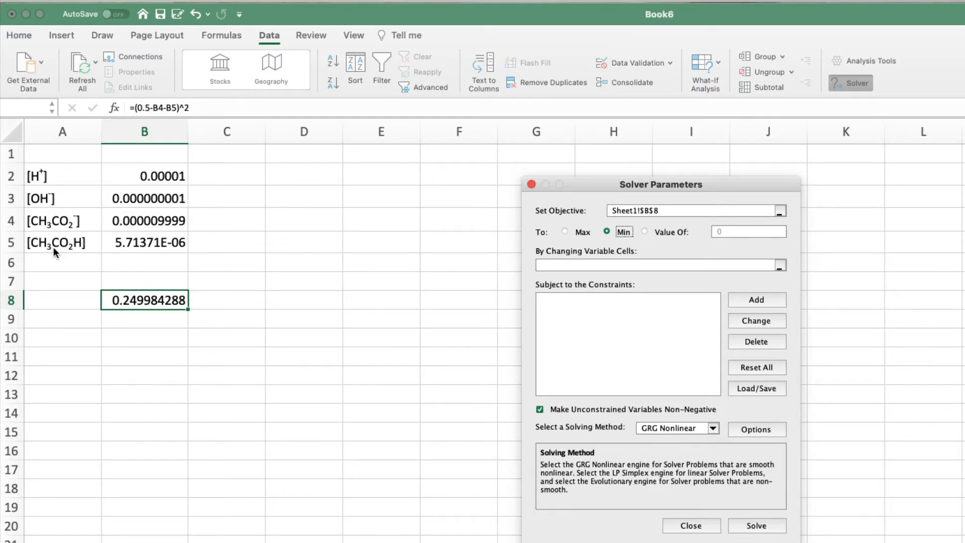
mouse_move(73, 223)
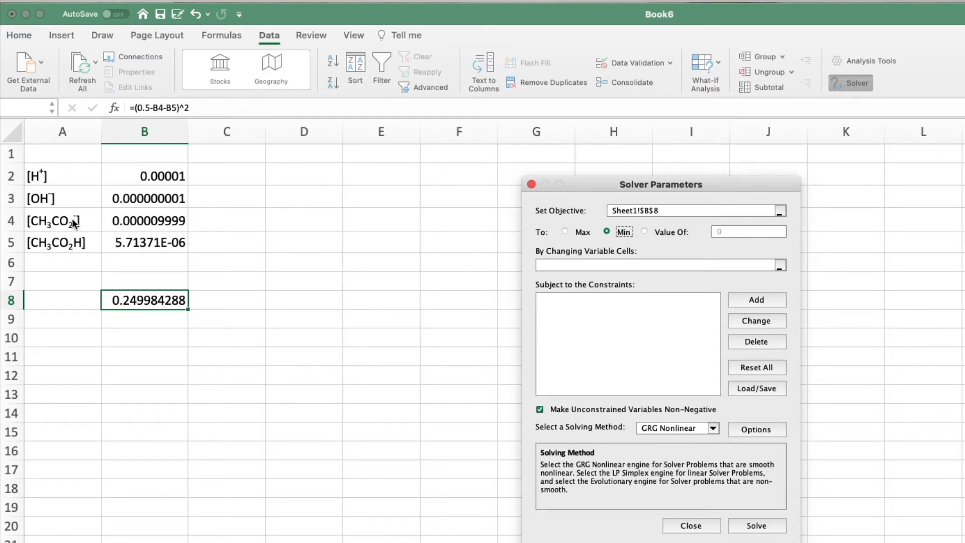
mouse_move(131, 307)
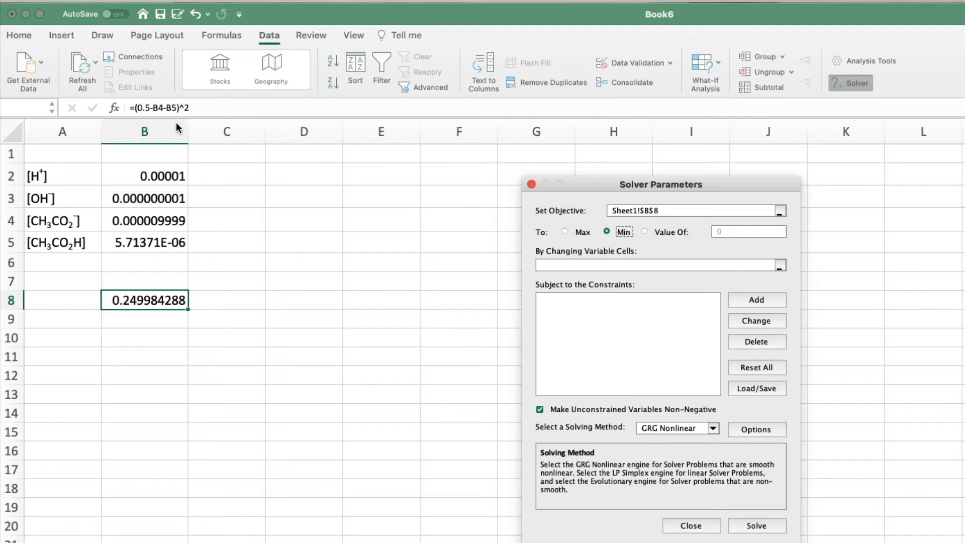
mouse_move(207, 140)
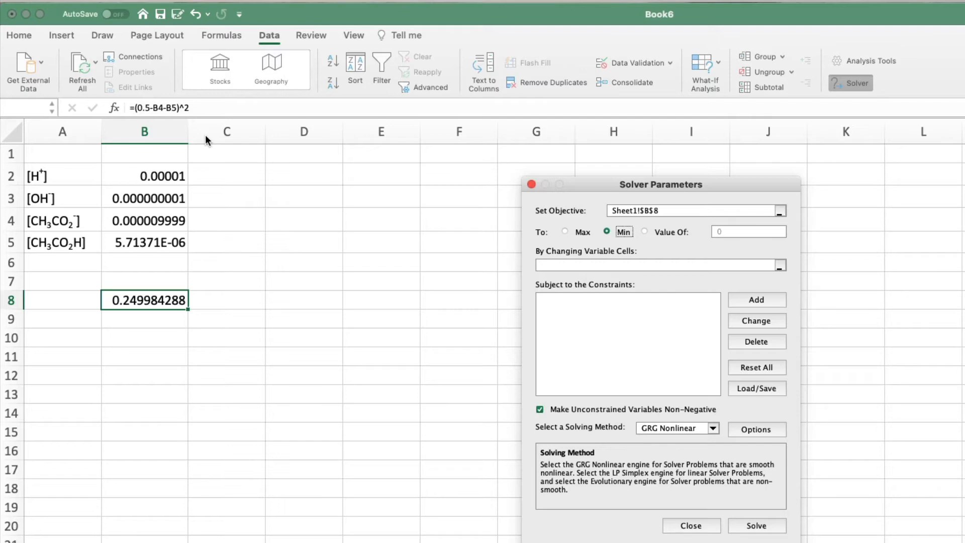
mouse_move(704, 238)
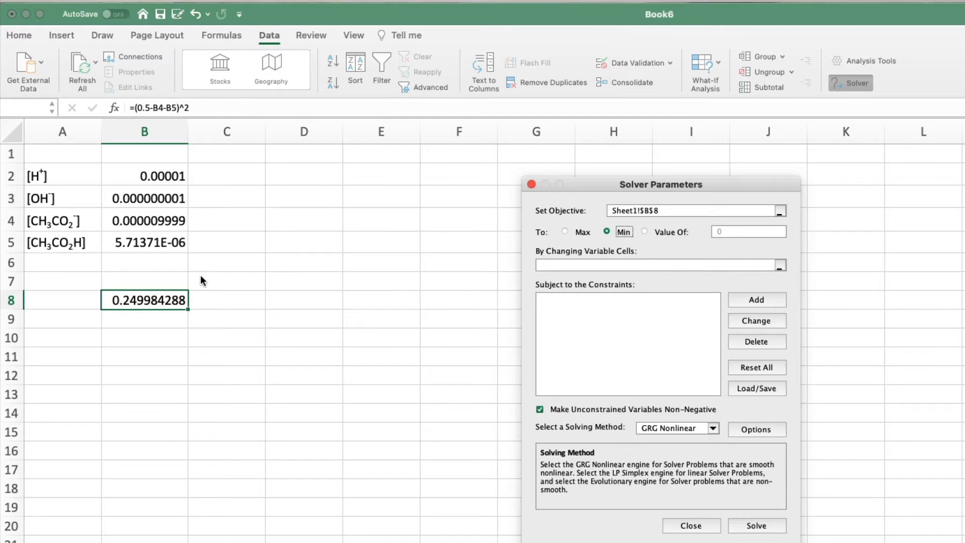
mouse_move(608, 250)
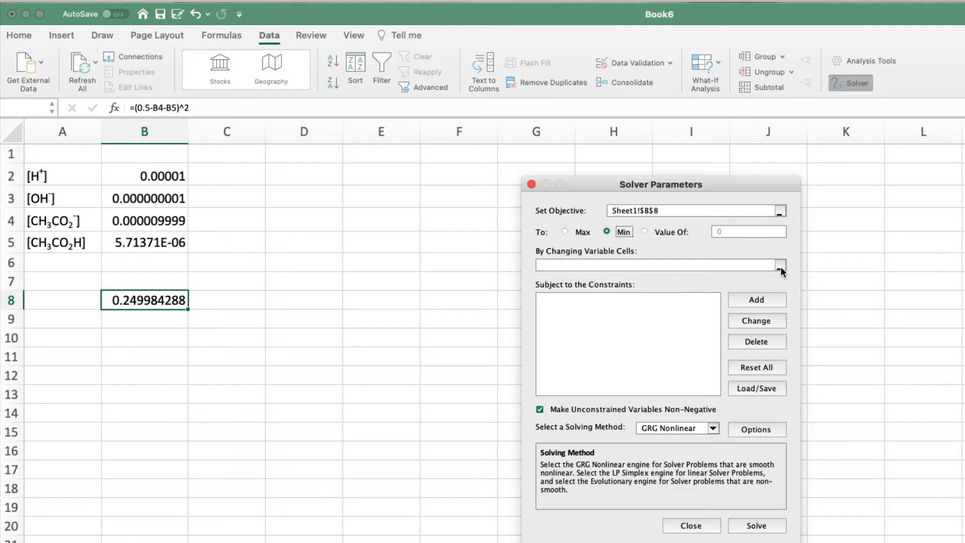
Step: Set Solver's variable cell to [H+] in Sheet1!$B$2
click(781, 265)
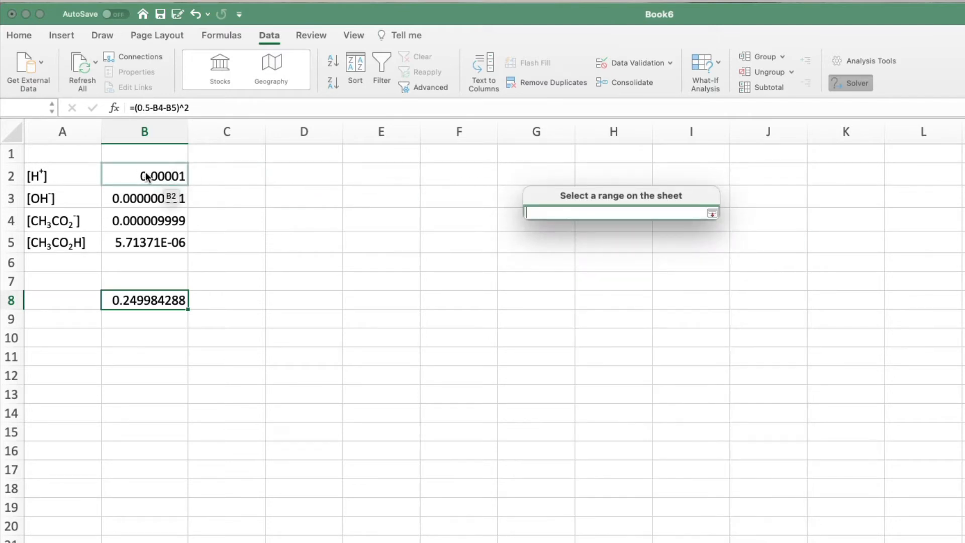
click(144, 175)
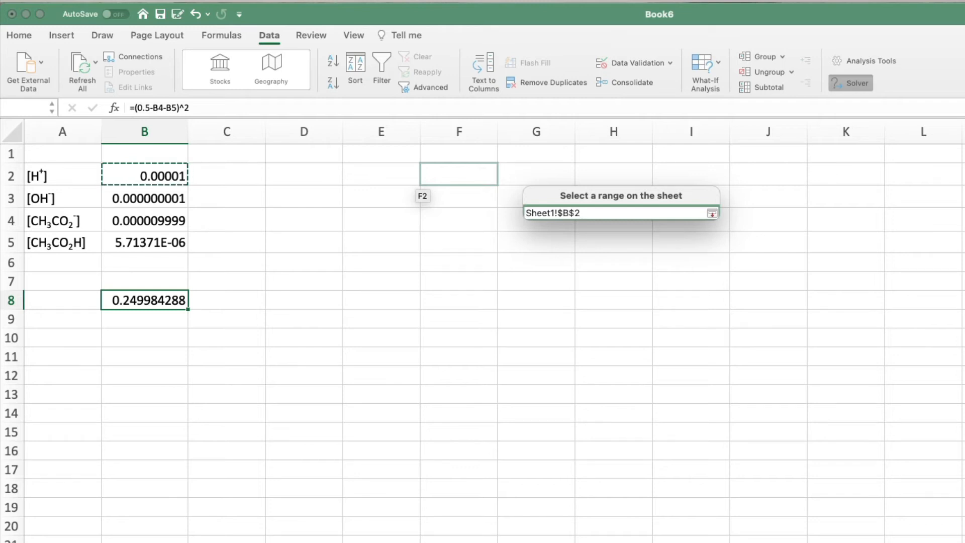
click(712, 212)
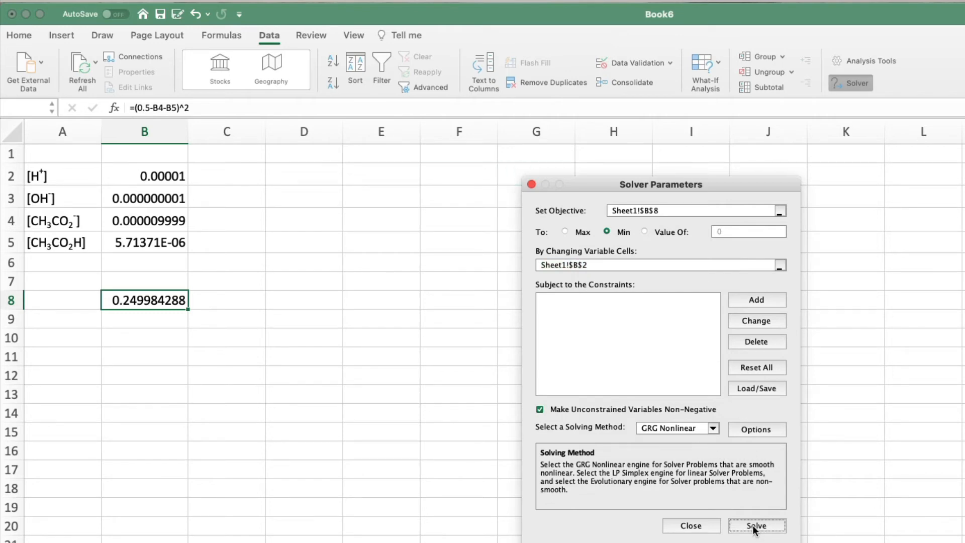
Step: Solve and keep the solution: [H+] 0.002949303, residual 6.26642E-20
click(756, 524)
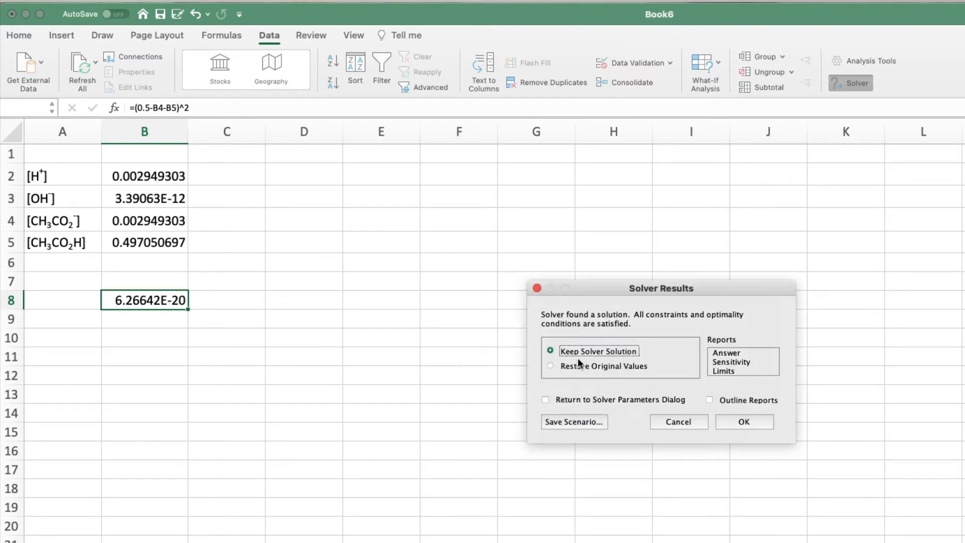
mouse_move(639, 327)
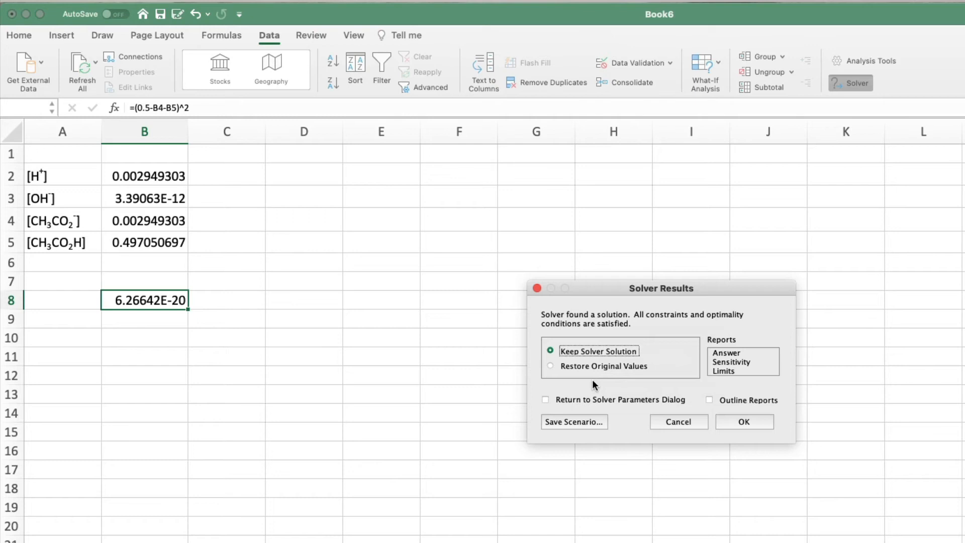
mouse_move(653, 394)
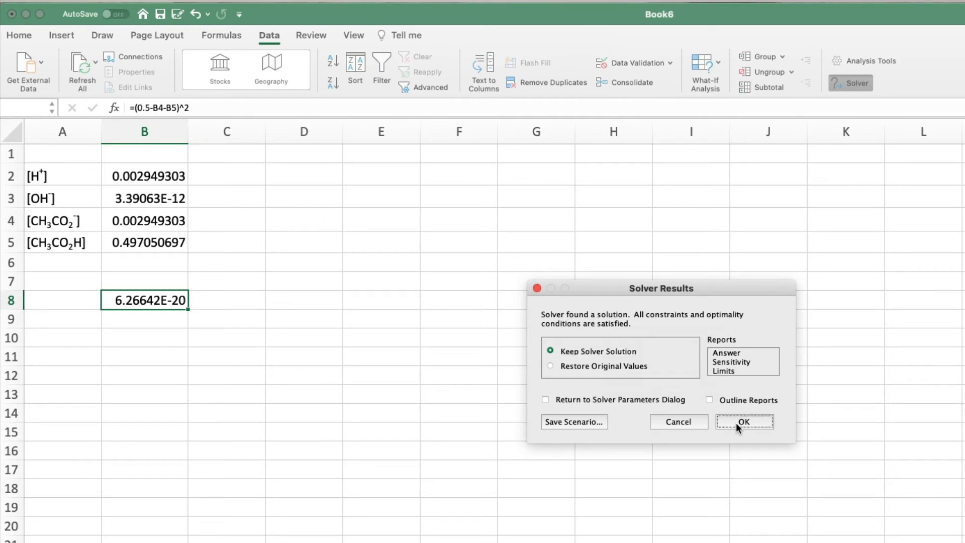
click(744, 421)
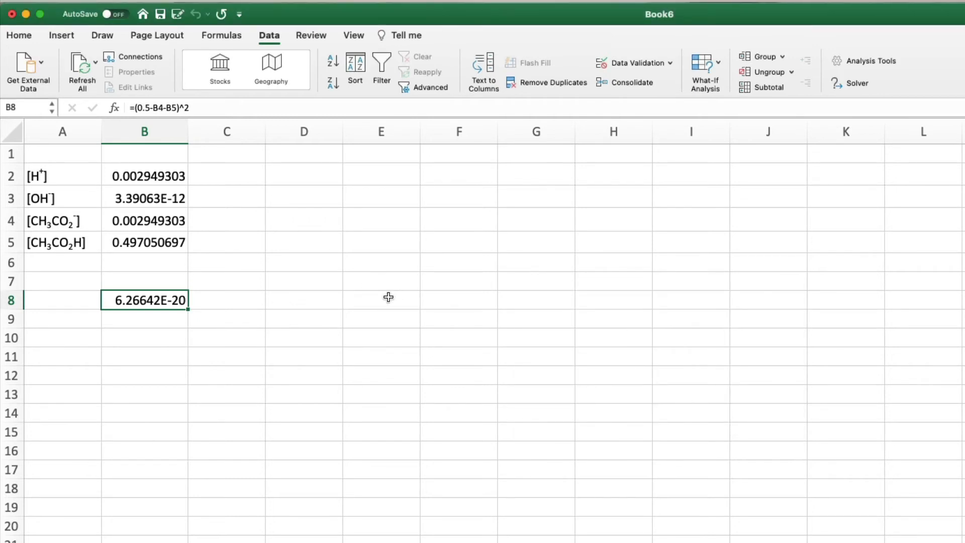
mouse_move(200, 198)
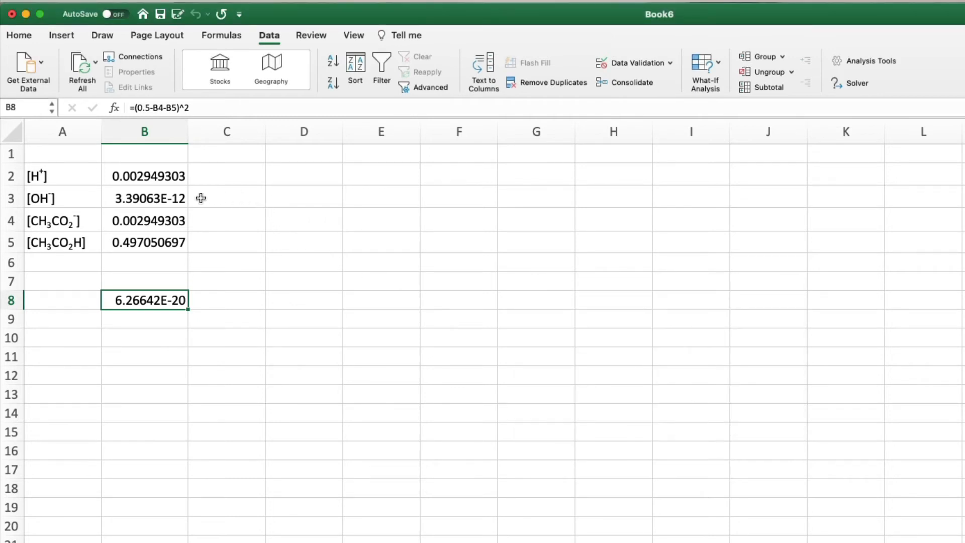
mouse_move(123, 189)
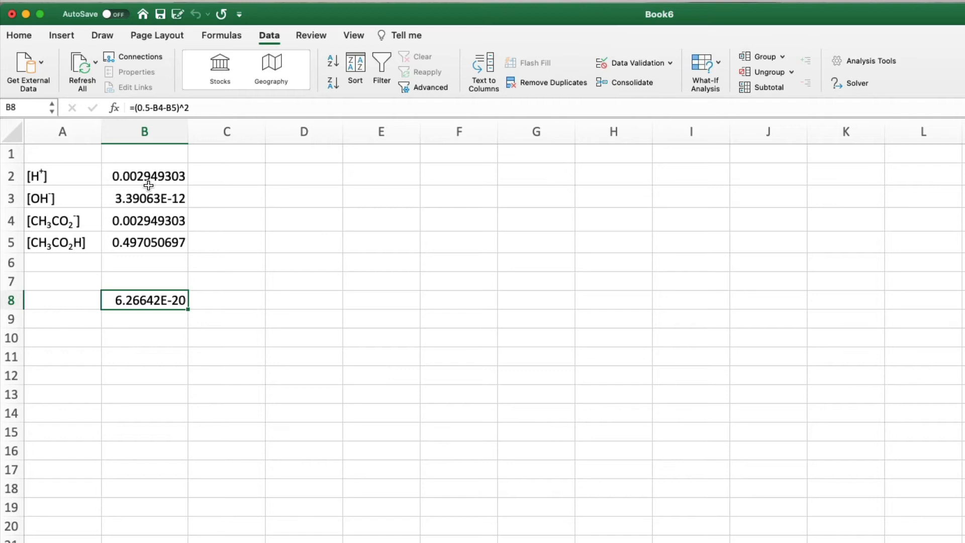
mouse_move(179, 188)
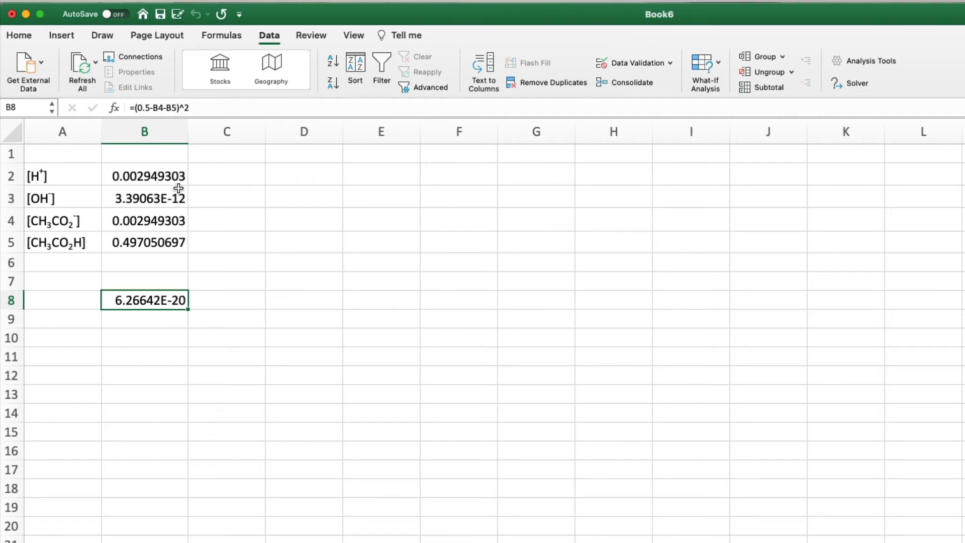
mouse_move(178, 189)
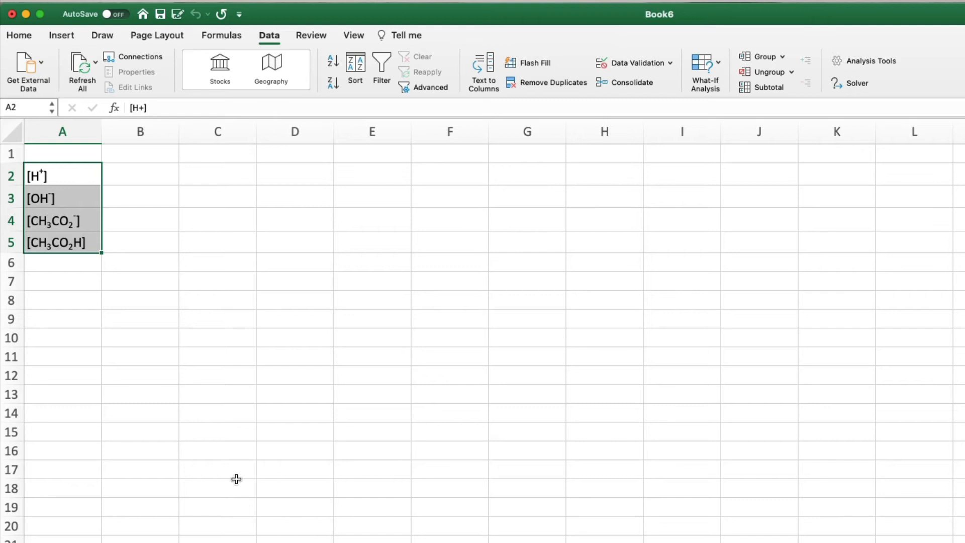
Step: Enter [H+] 2.94E-03 in B2 and [OH-] as =1e-14/B2 in B3
click(140, 176)
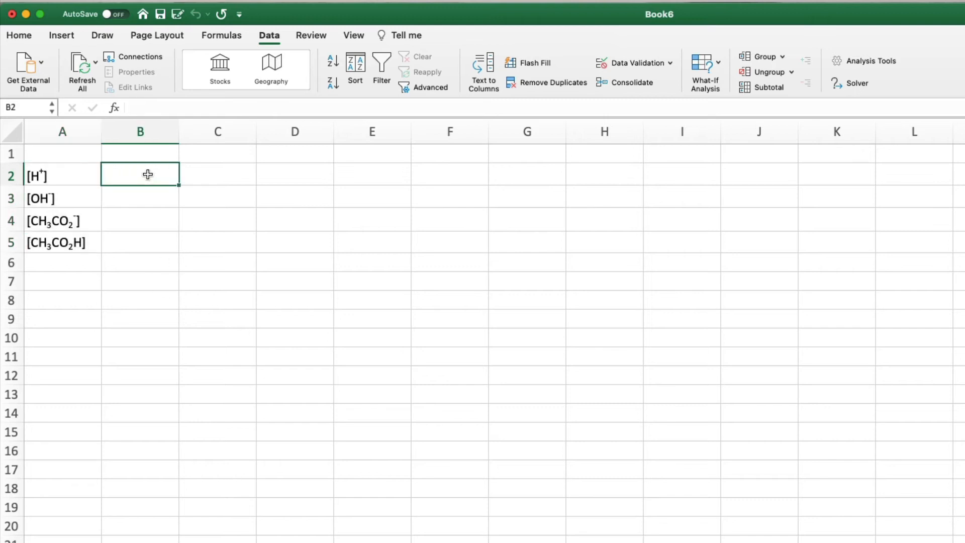
text(1e)
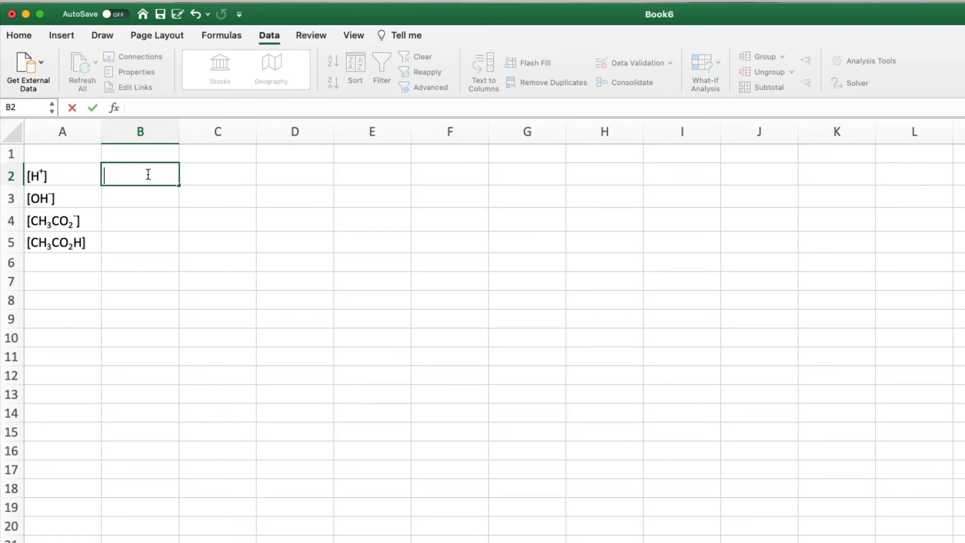
text(2.94e)
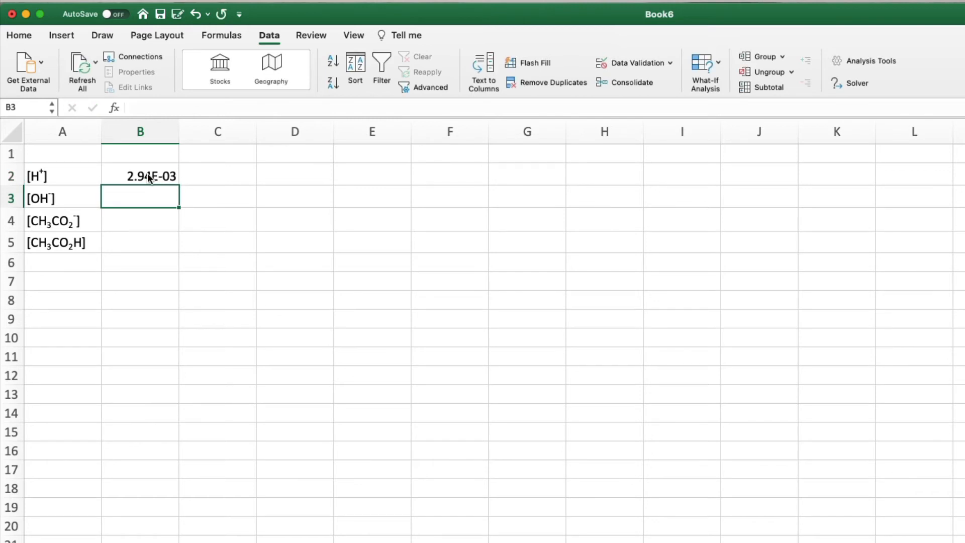
text(=)
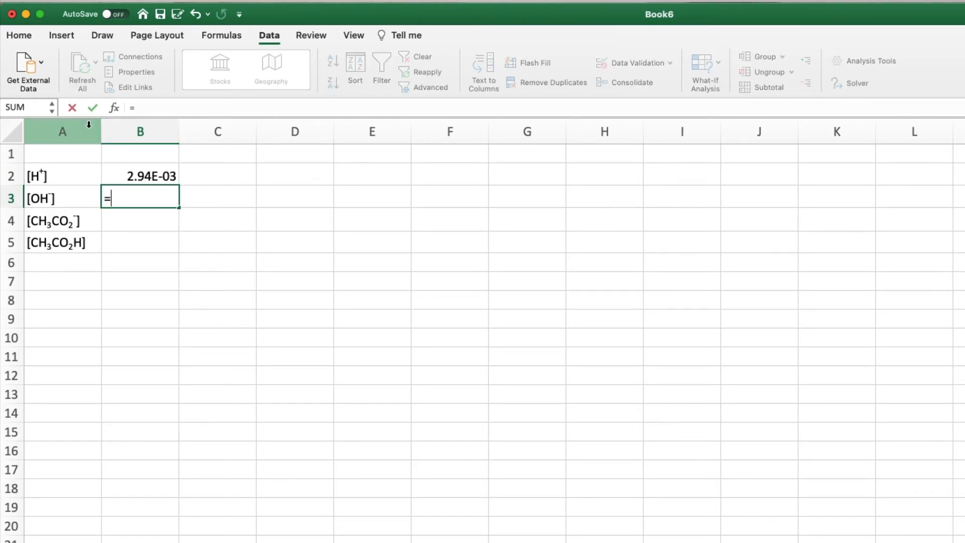
click(139, 175)
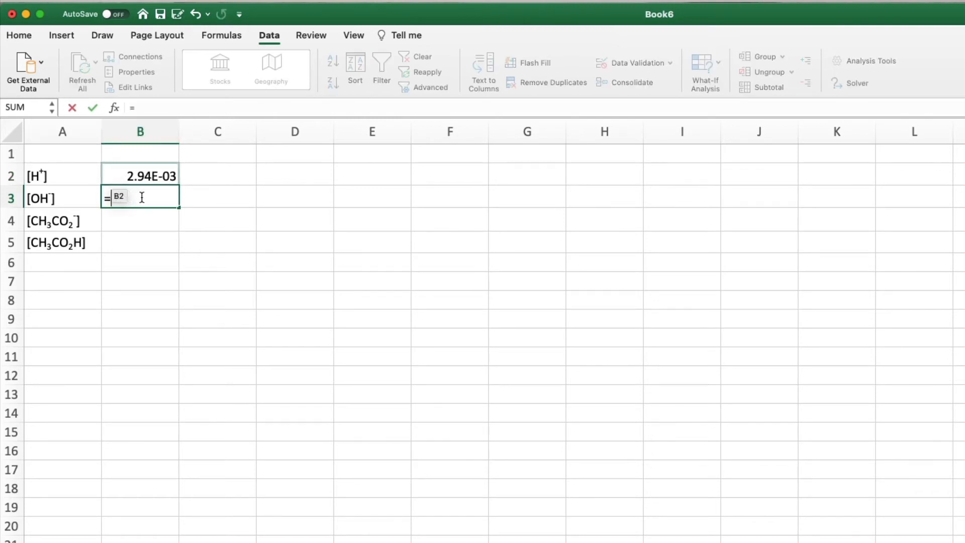
text(1e-1)
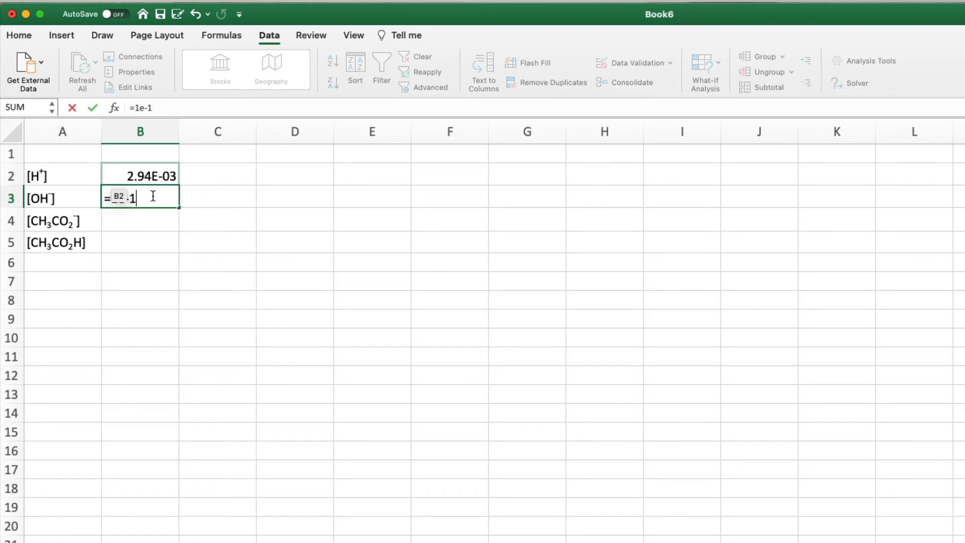
text(4/)
click(140, 221)
text(=)
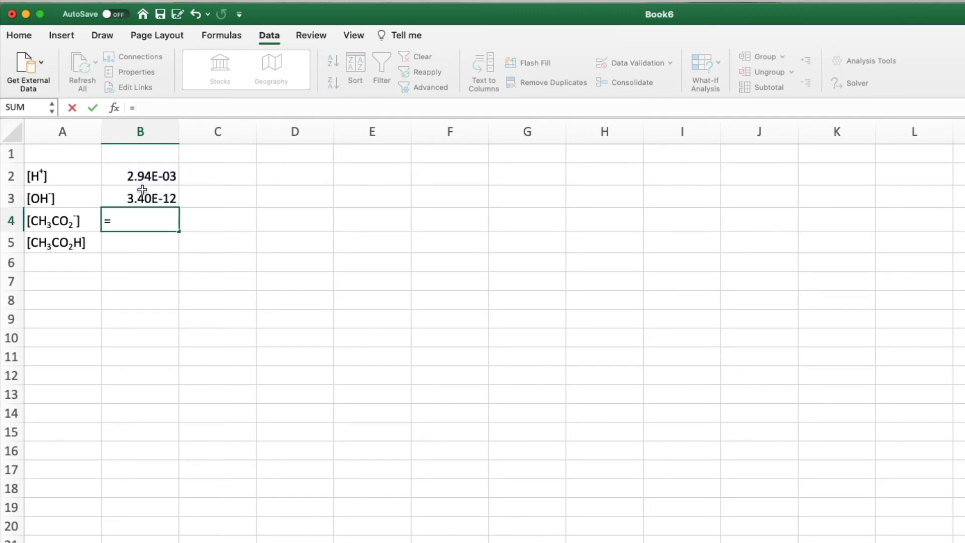
click(139, 198)
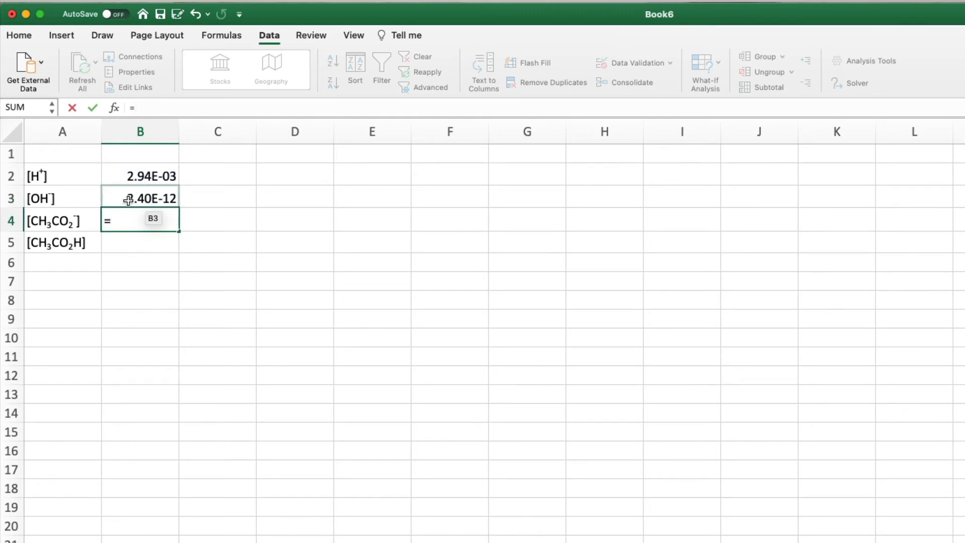
Step: Set [CH3CO2-] in B4 to =B2 and [CH3CO2H] in B5 to =0.5-B4
click(139, 176)
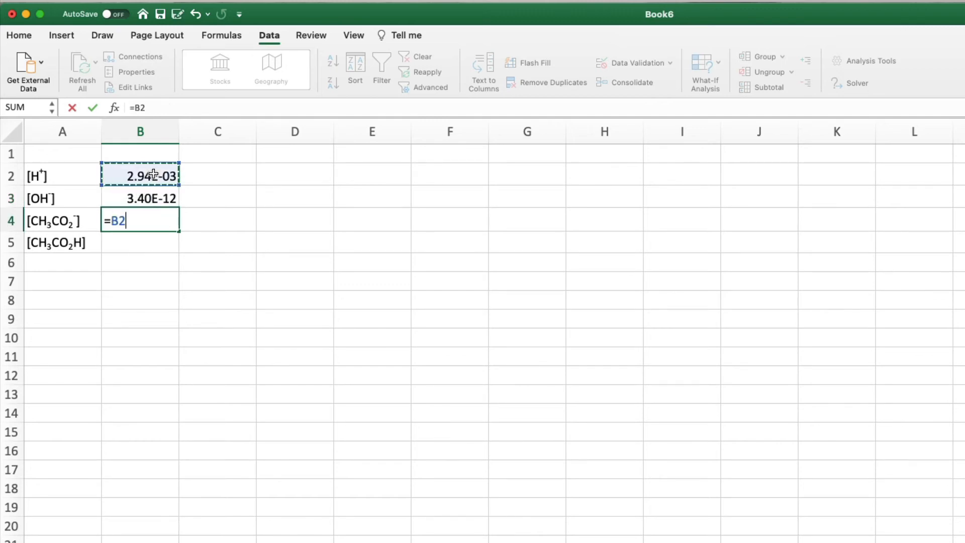
text(-03)
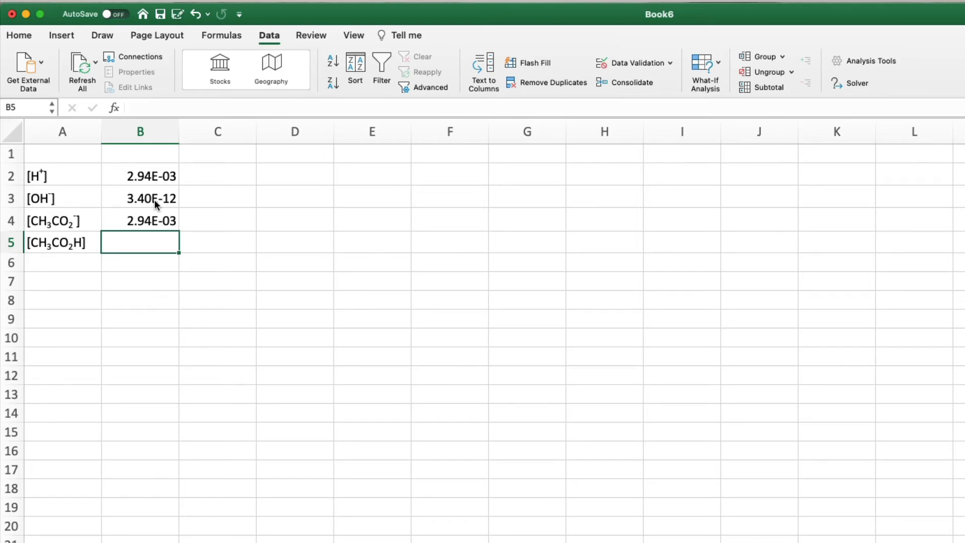
text(=0.5)
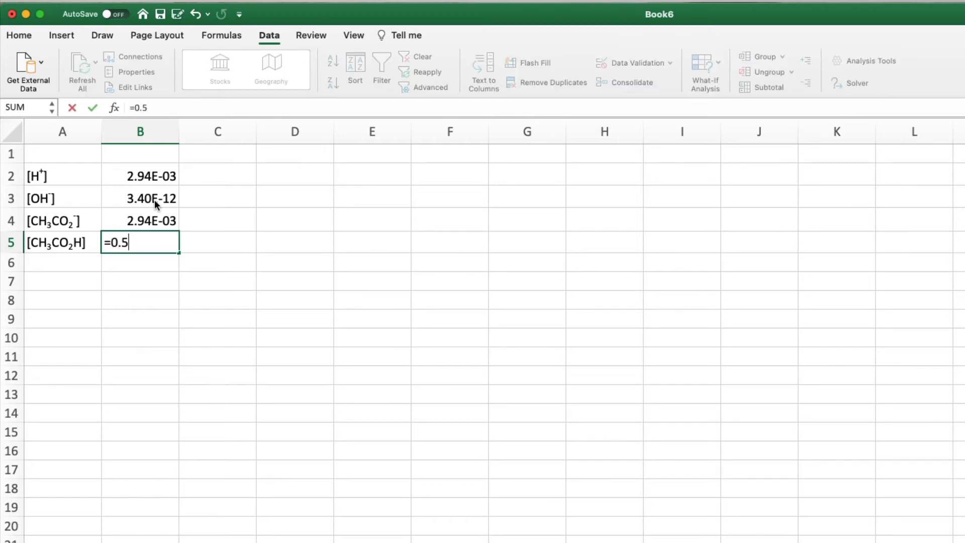
click(150, 220)
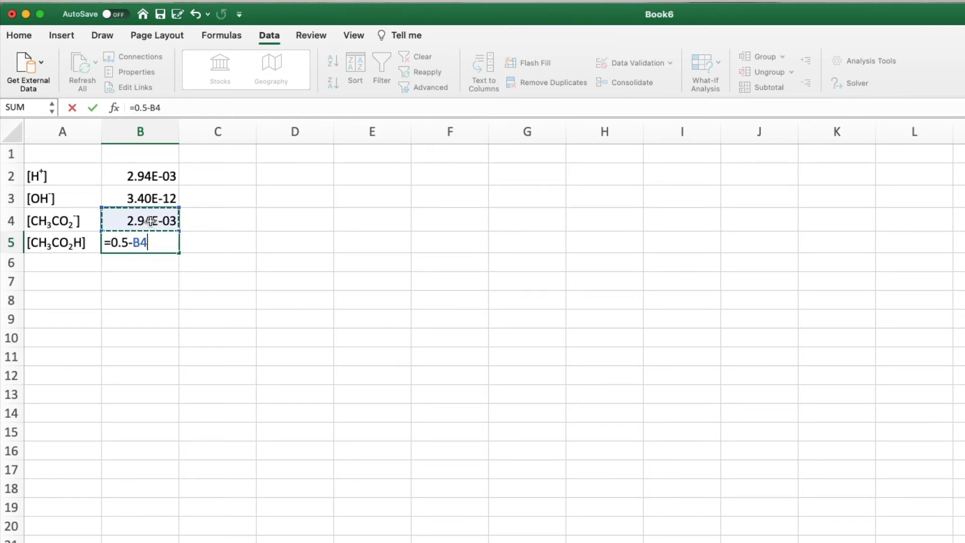
key(enter)
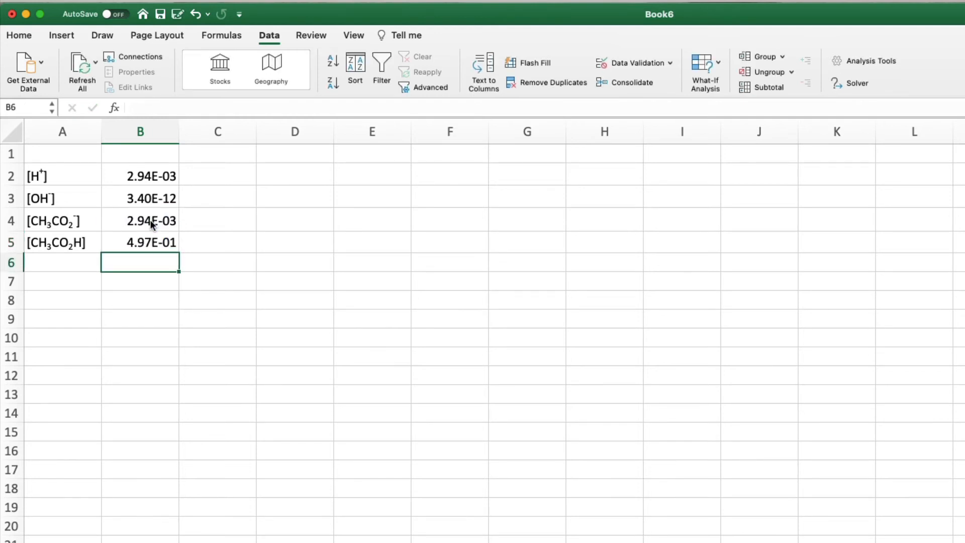
key(Down)
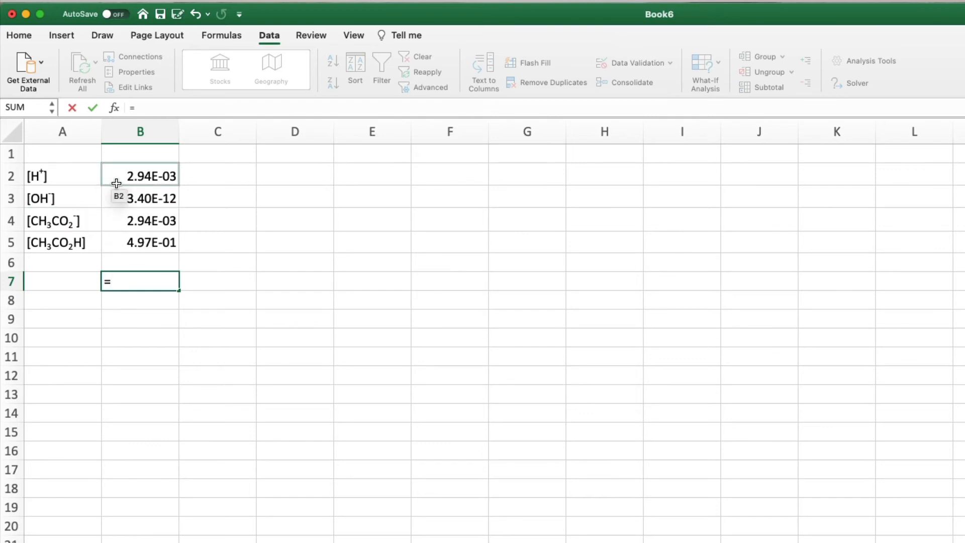
Step: Enter the squared Ka residual =(B2*B4/B5-1.75e-5)^2 in B7, giving 1.22E-14
click(140, 175)
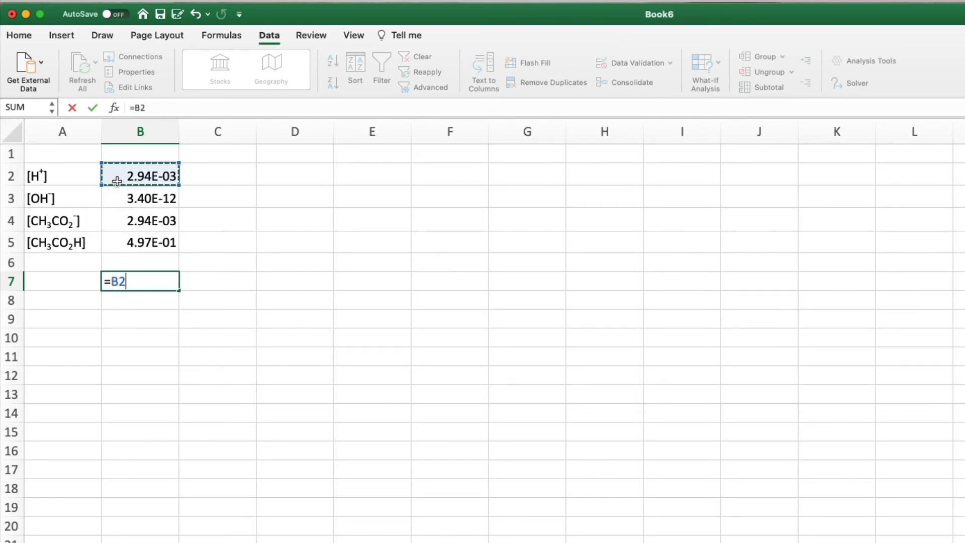
click(139, 220)
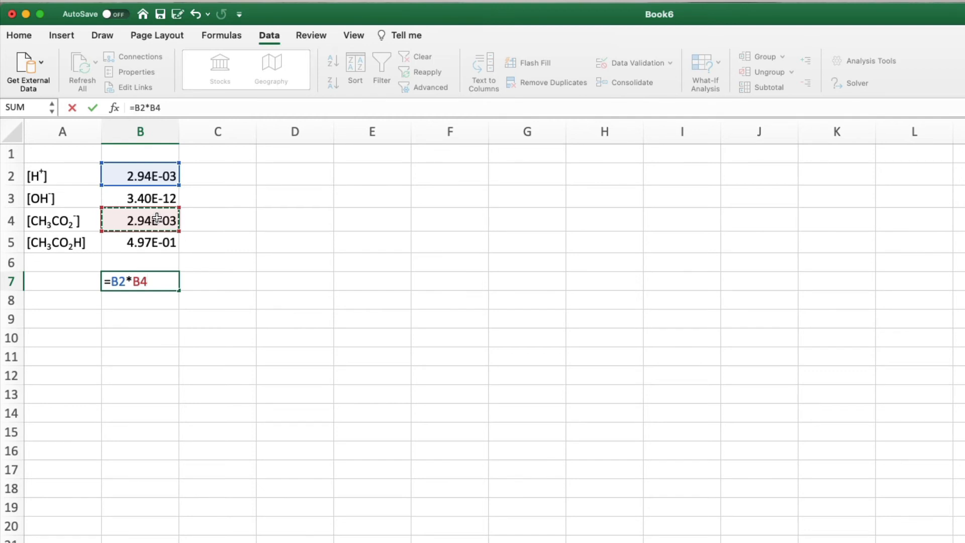
text(/)
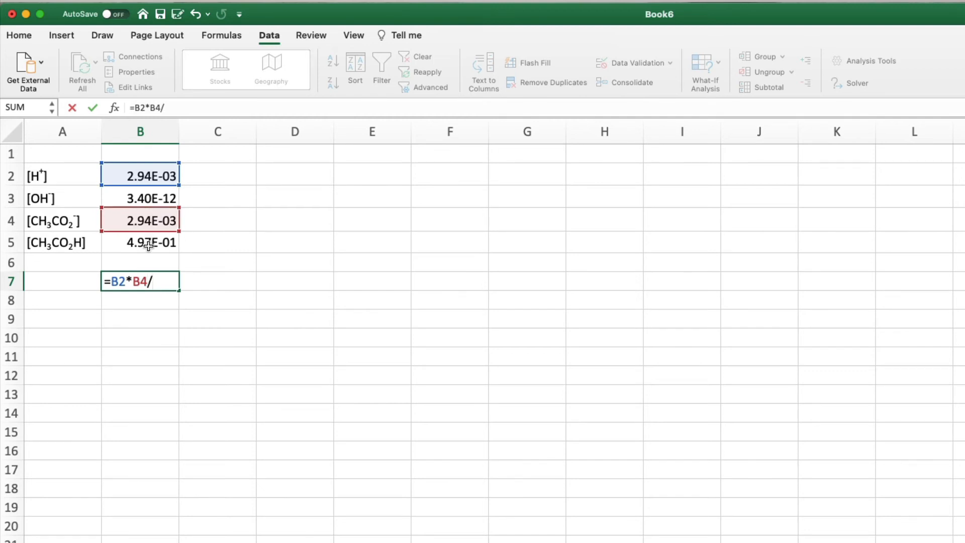
click(140, 241)
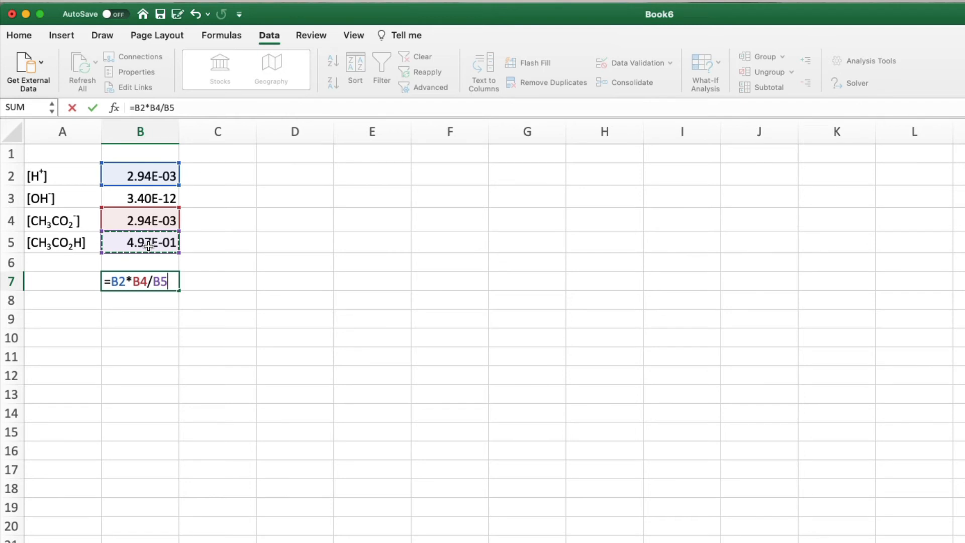
text(-1.75e-5)
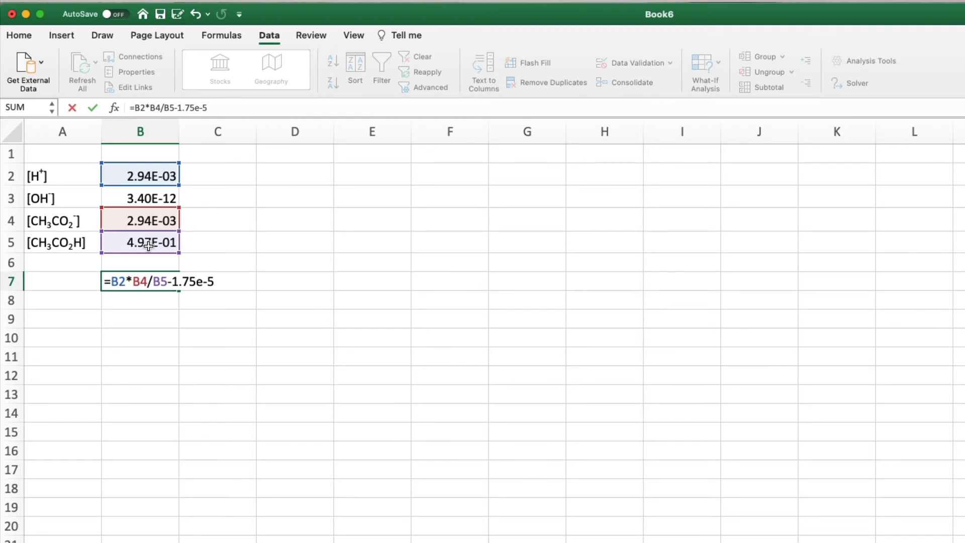
text())
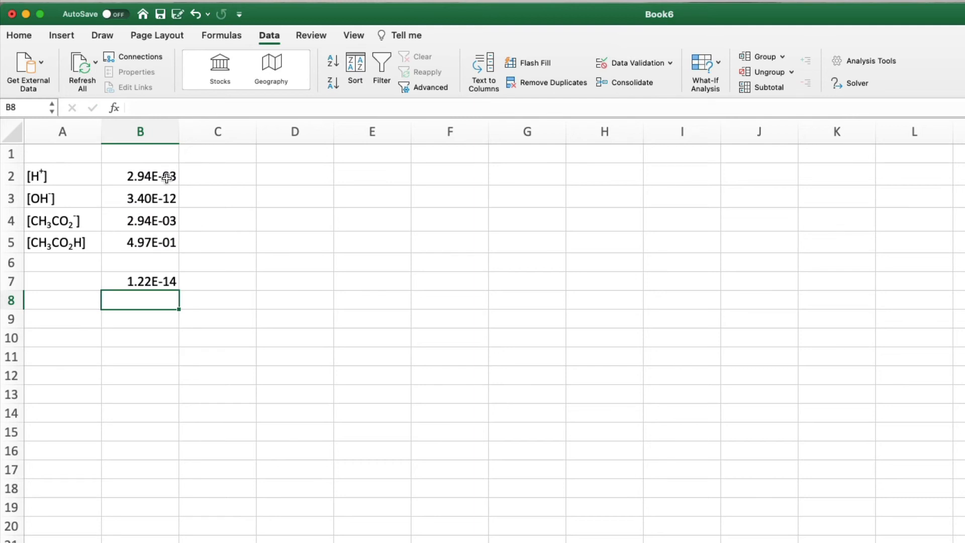
click(140, 282)
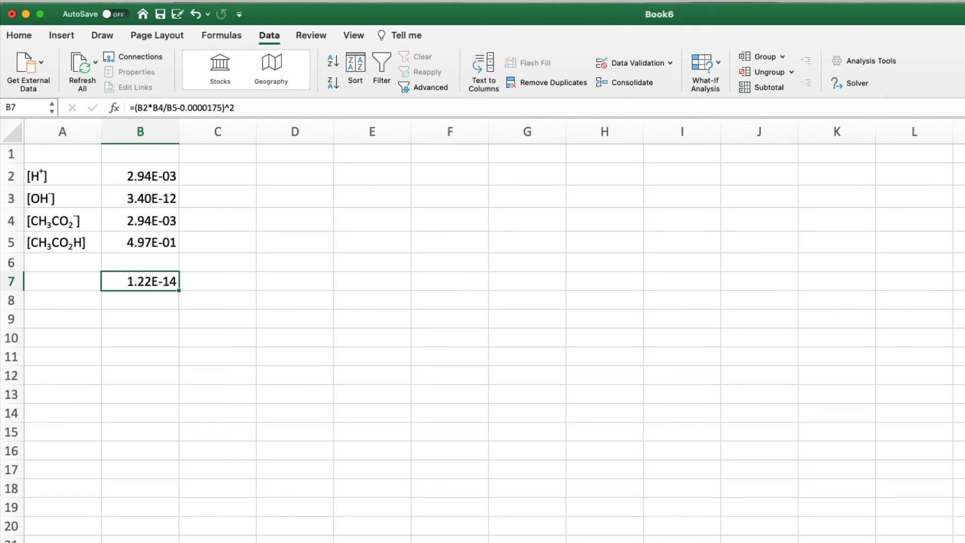
Step: Solve for Min of B7 varying B2; Solver reports all optimality conditions satisfied
click(855, 83)
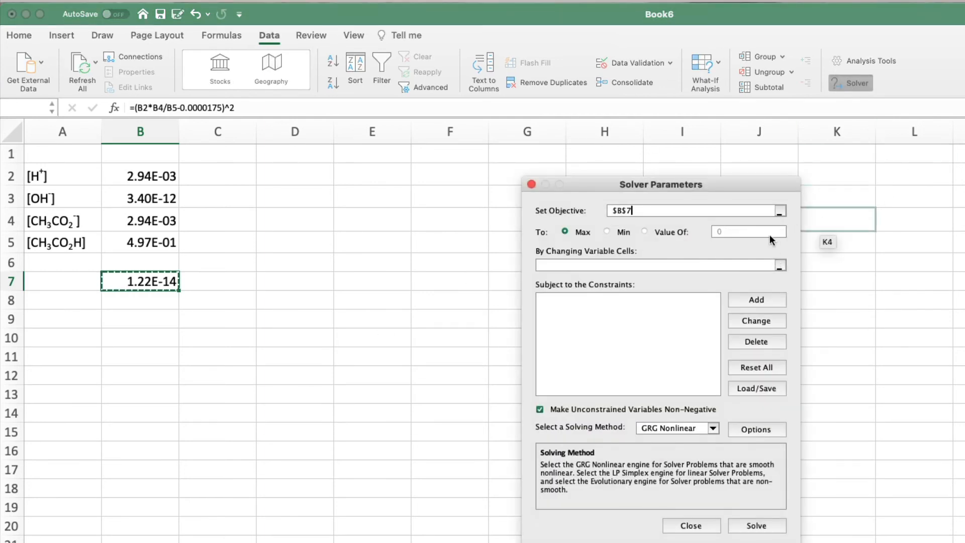
mouse_move(583, 220)
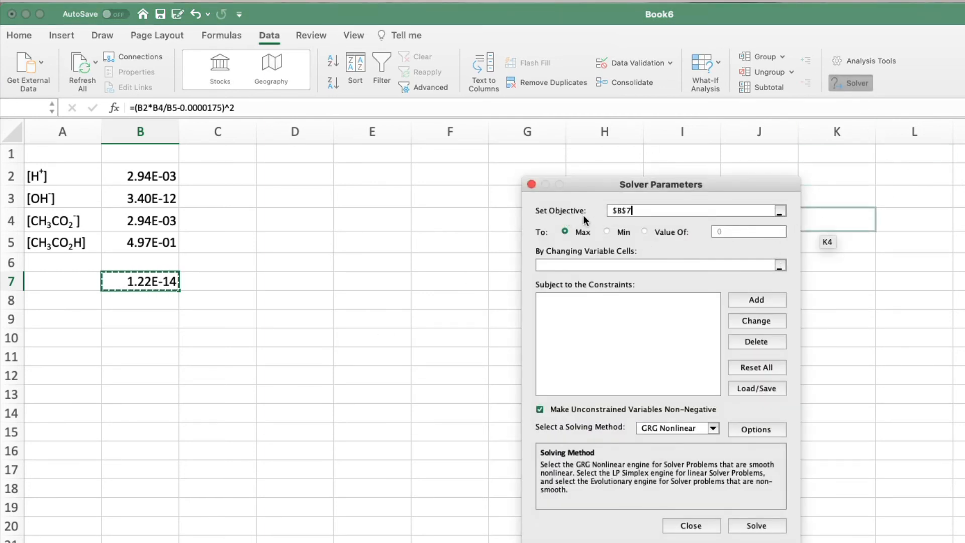
click(779, 211)
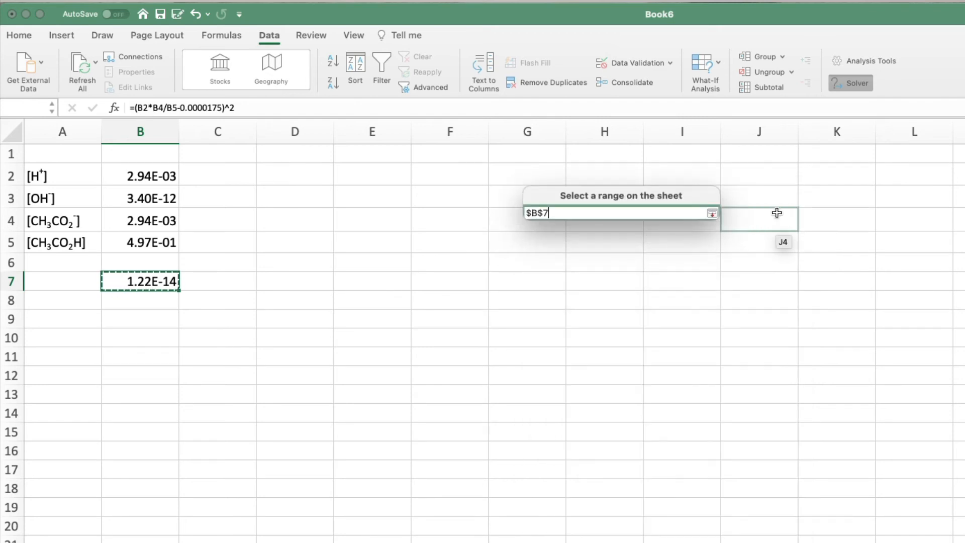
click(712, 214)
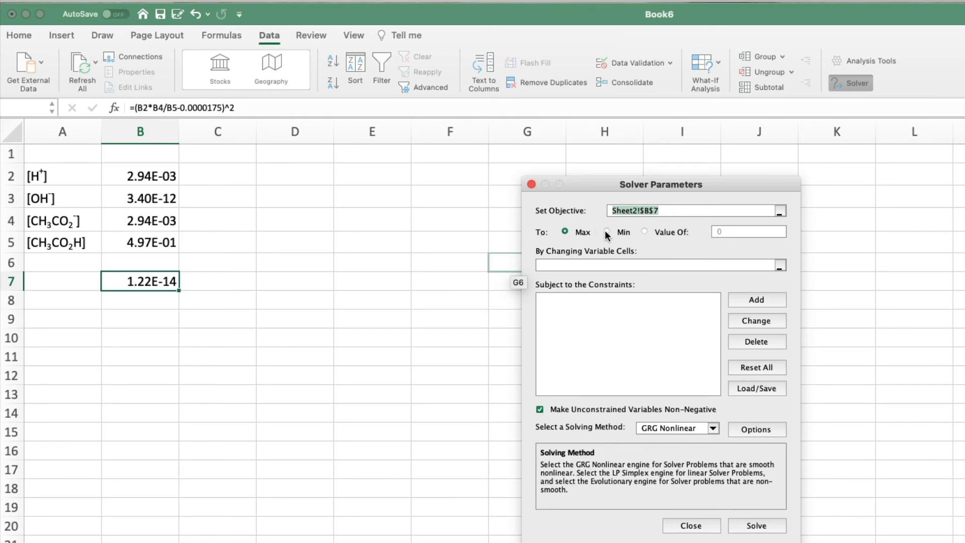
click(606, 231)
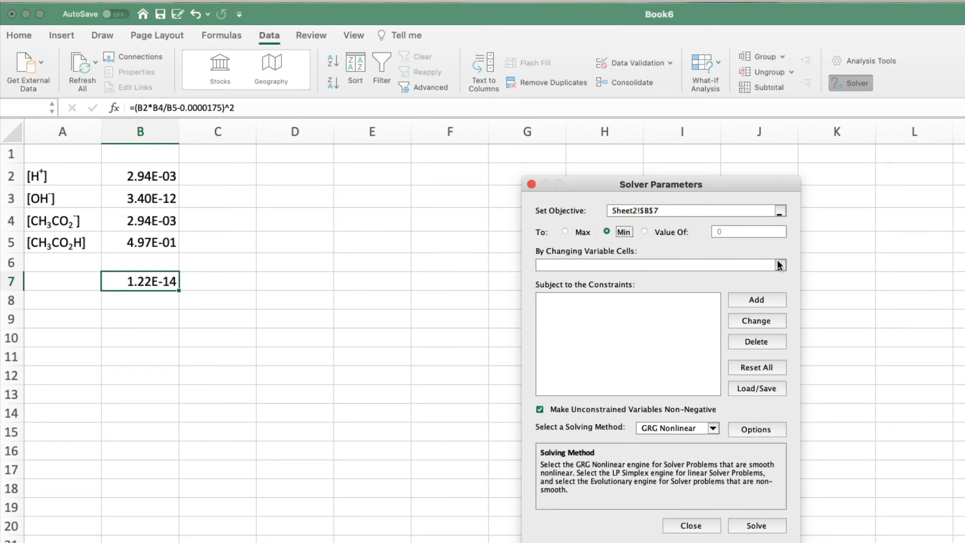
click(780, 265)
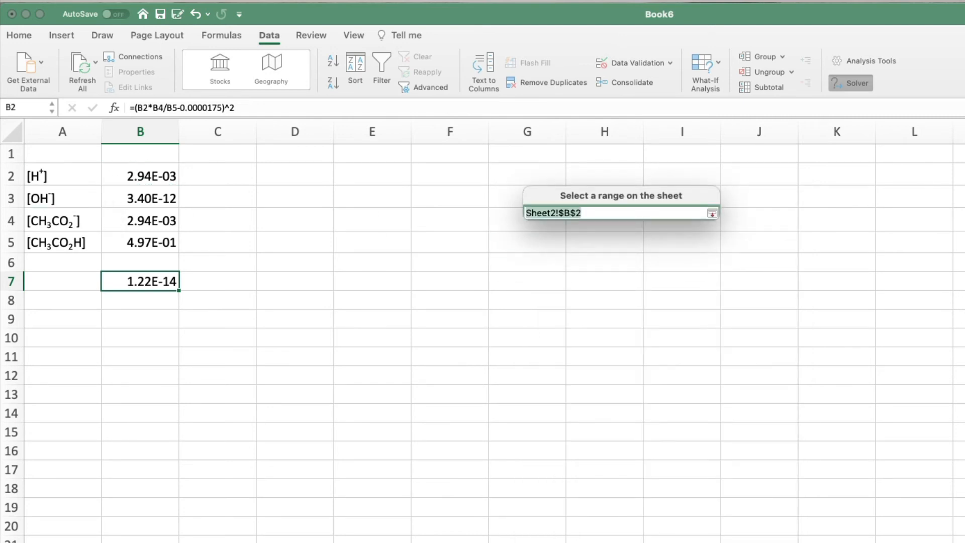
click(712, 213)
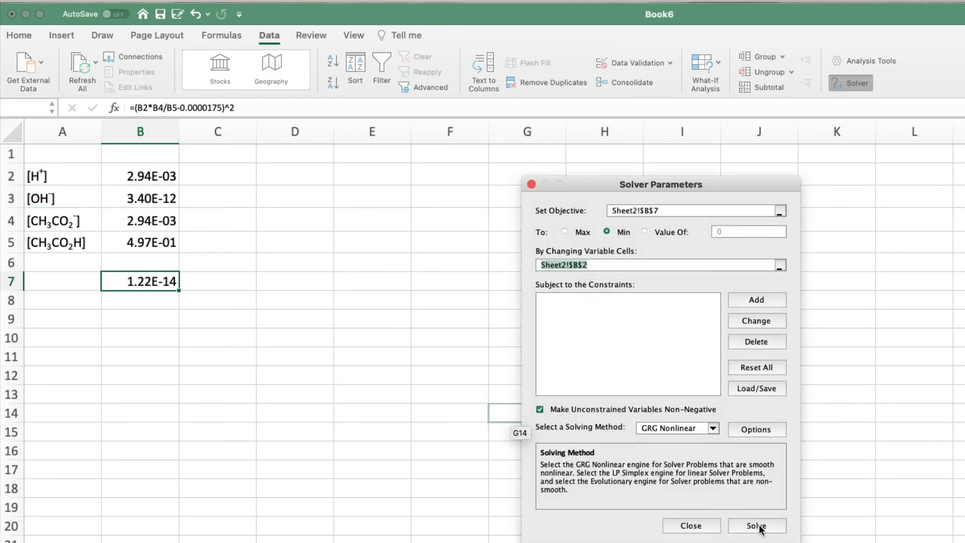
click(757, 526)
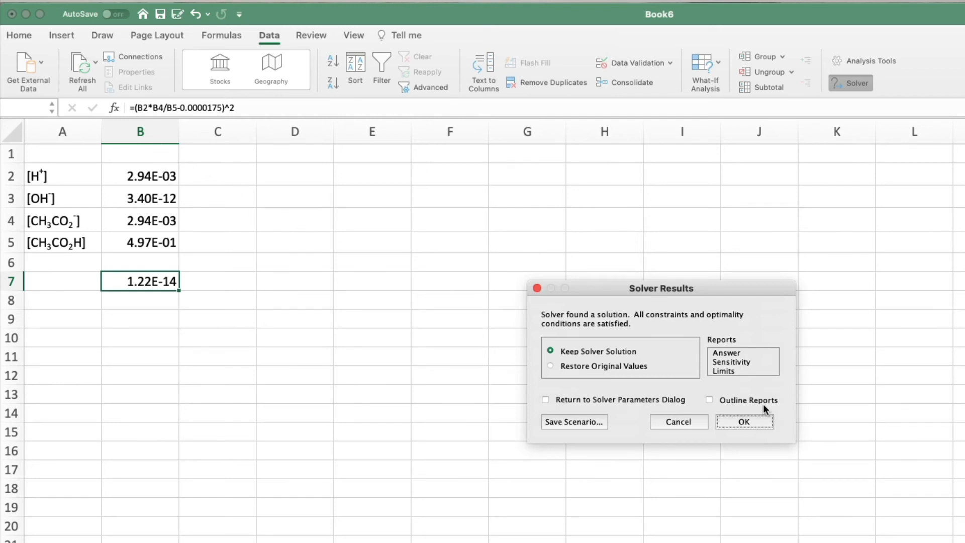
Step: Keep Solver's solution and show B2:B5 concentrations to five decimal places
click(743, 422)
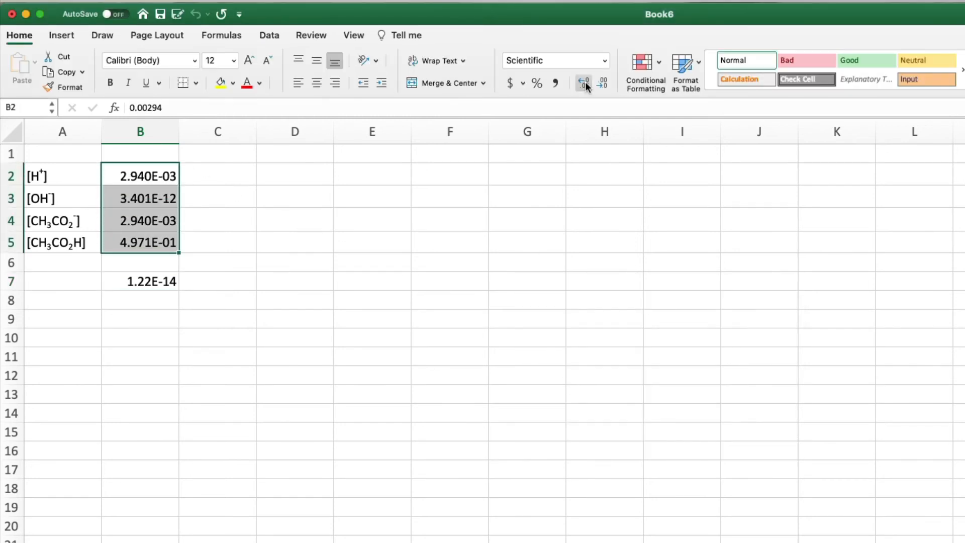
click(602, 83)
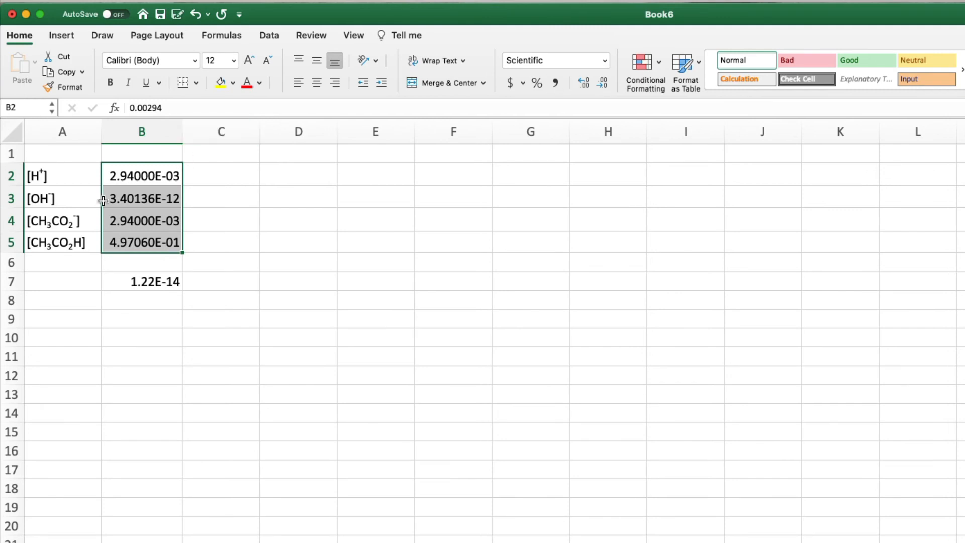
mouse_move(144, 281)
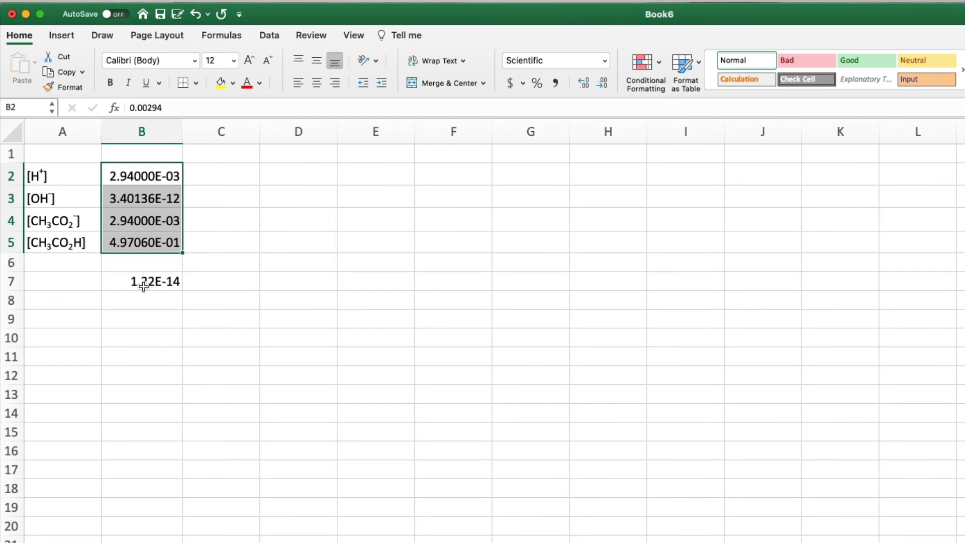
mouse_move(181, 288)
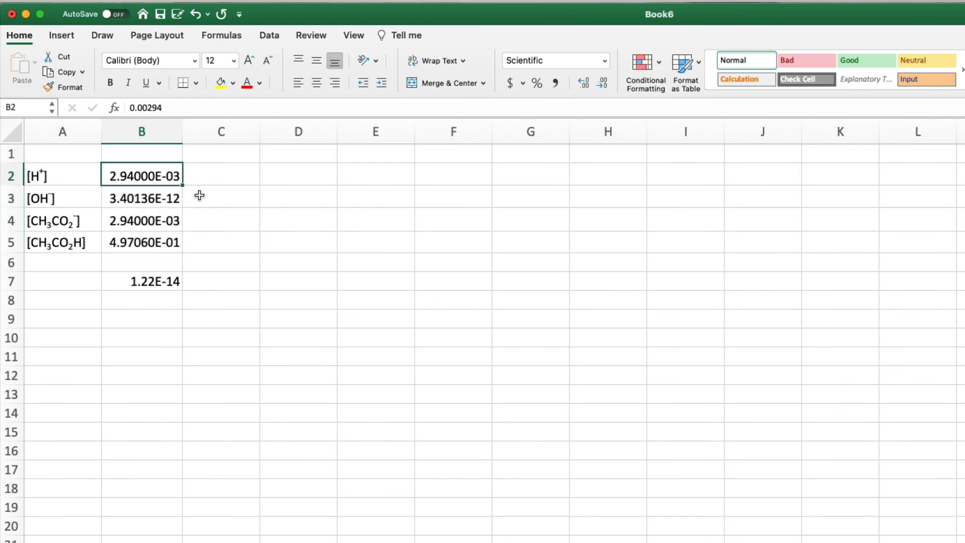
text(1)
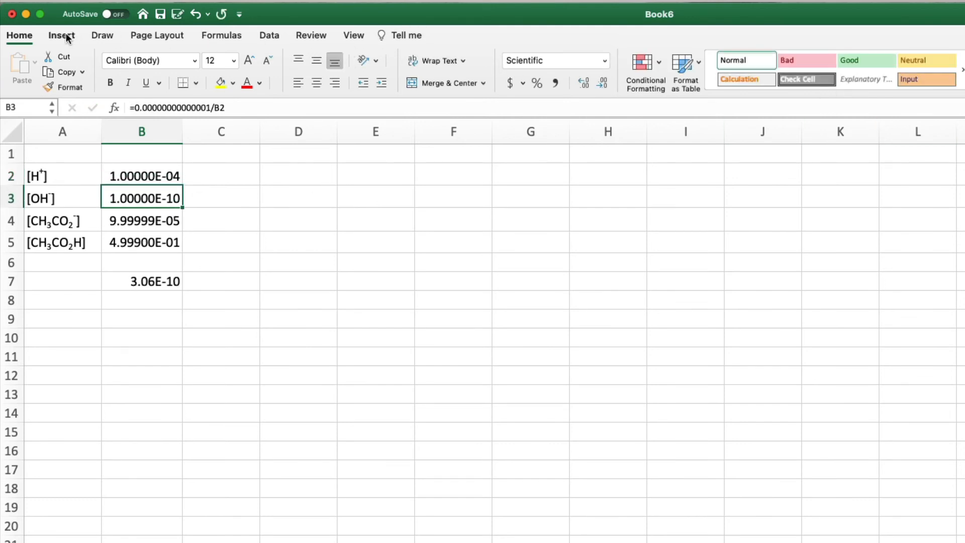
Step: Rerun Solver from [H+] 1.00000E-04 and accept the result, B7 staying at 3.06E-10
click(61, 35)
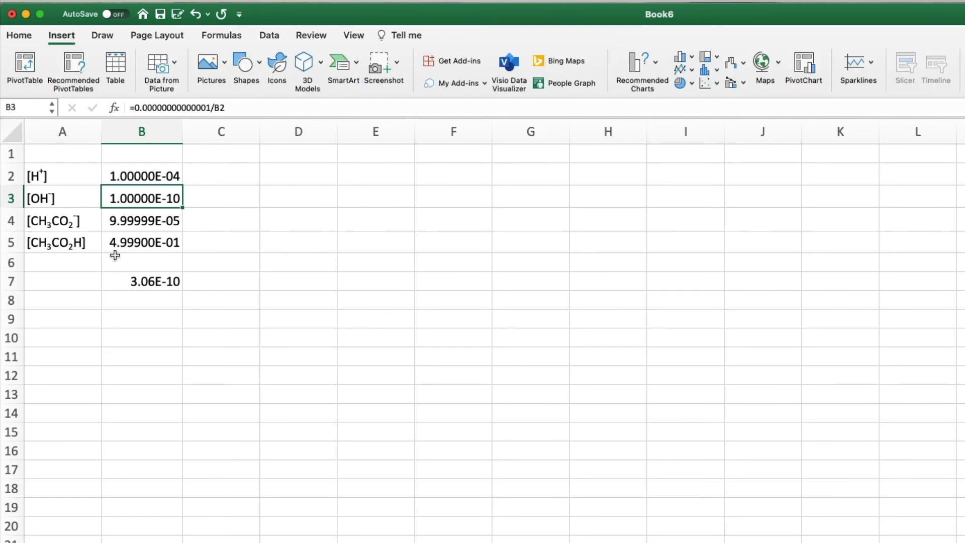
mouse_move(157, 283)
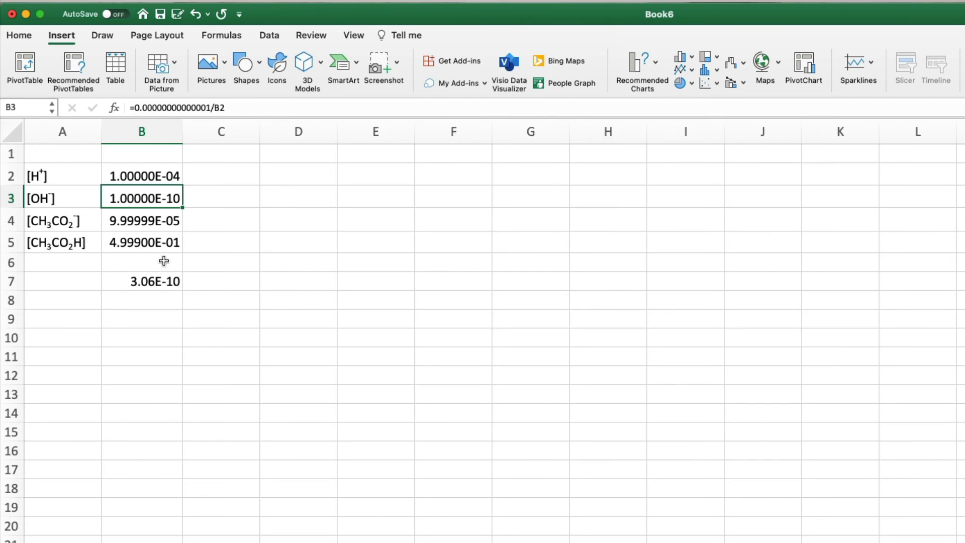
click(268, 35)
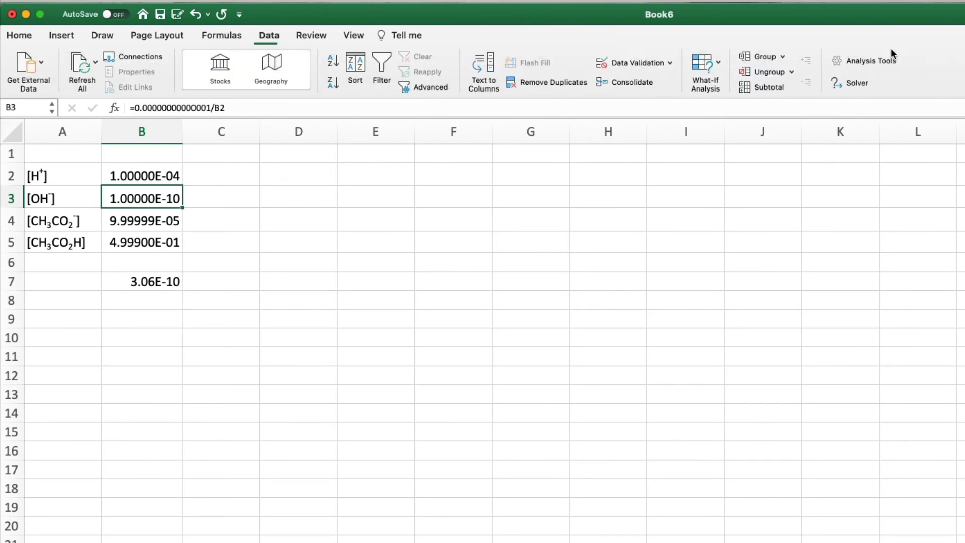
click(856, 83)
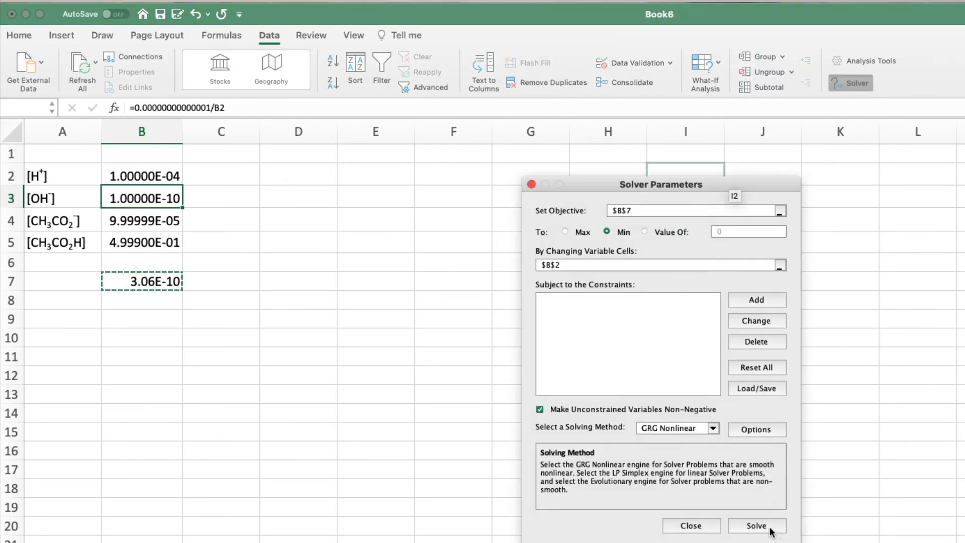
click(757, 526)
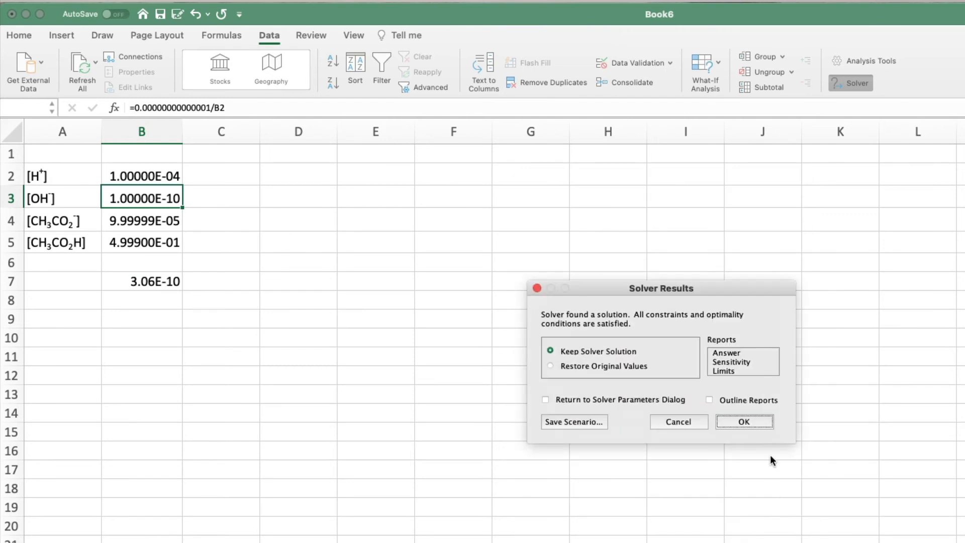
click(744, 422)
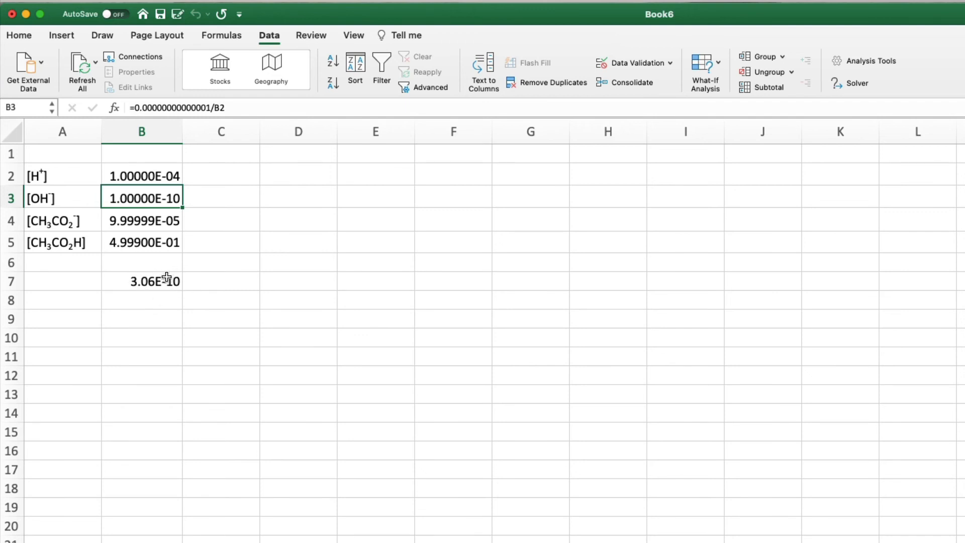
Step: Inspect residual cell B7, formula =(B2*B4/B5-0.0000175)^2 with value 3.06E-10
click(142, 281)
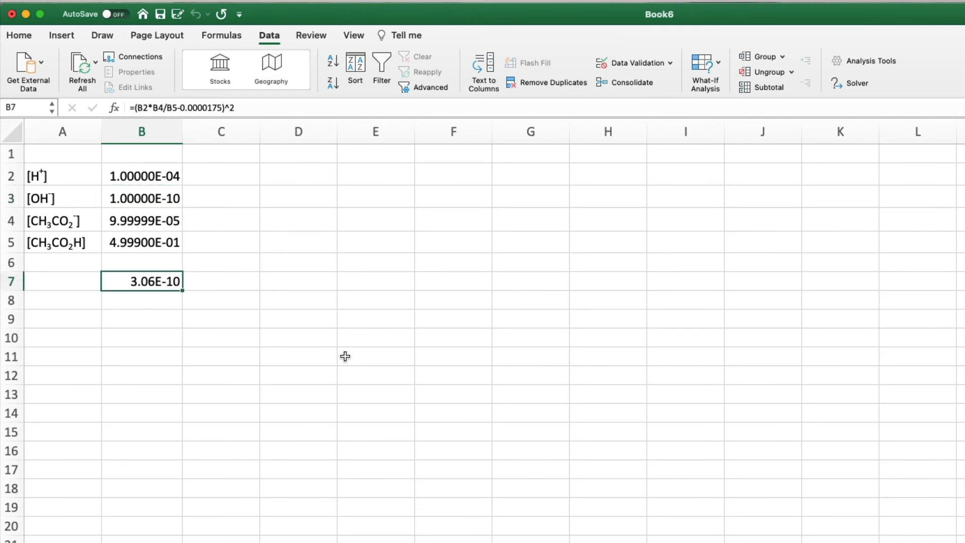
mouse_move(353, 352)
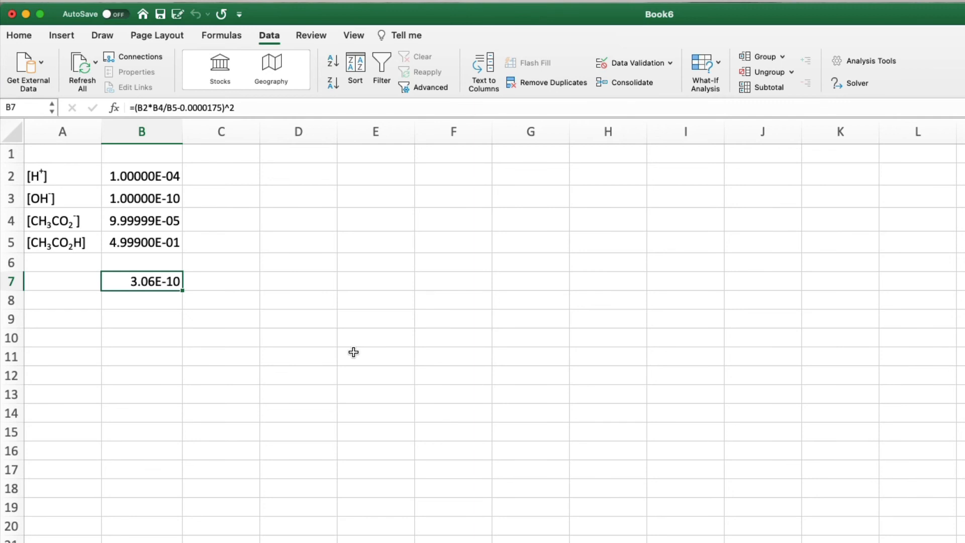
mouse_move(353, 351)
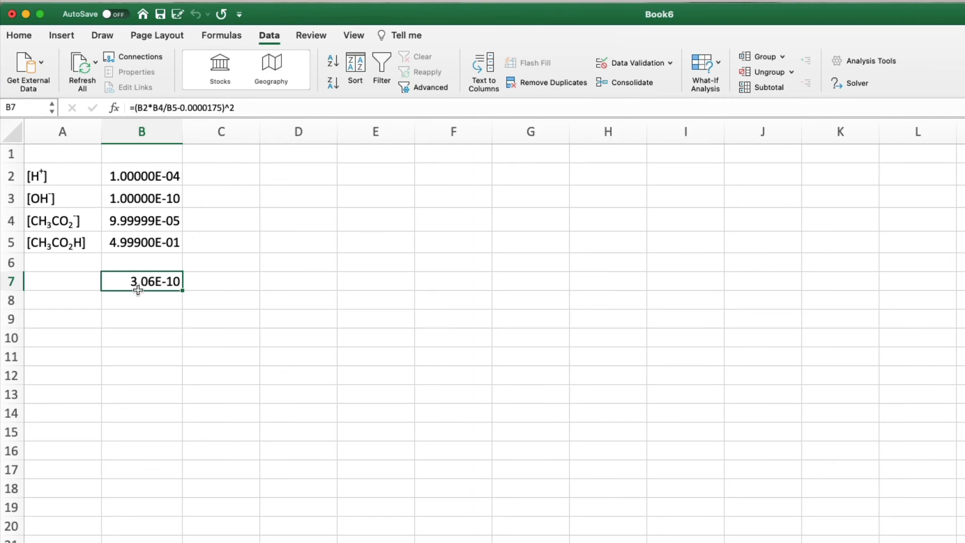
mouse_move(159, 289)
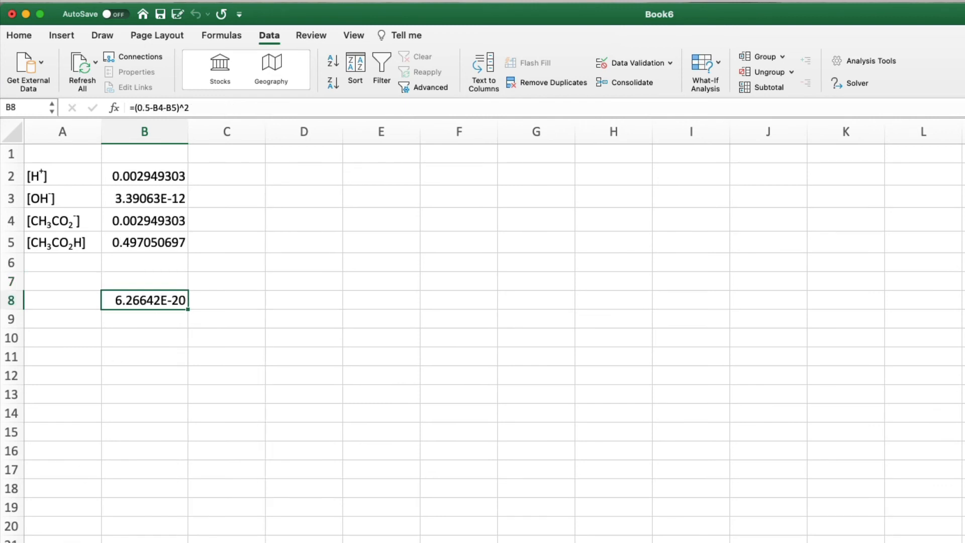
mouse_move(117, 306)
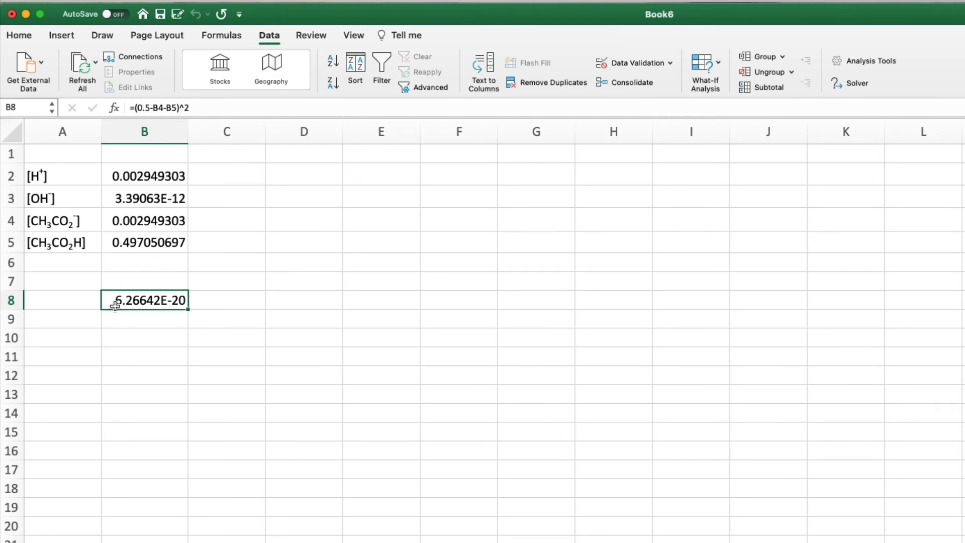
mouse_move(143, 248)
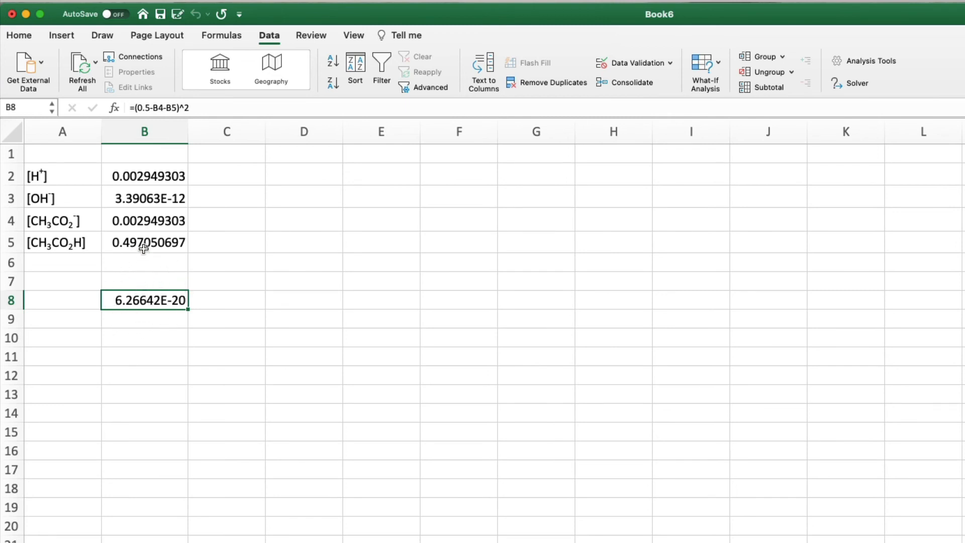
mouse_move(145, 175)
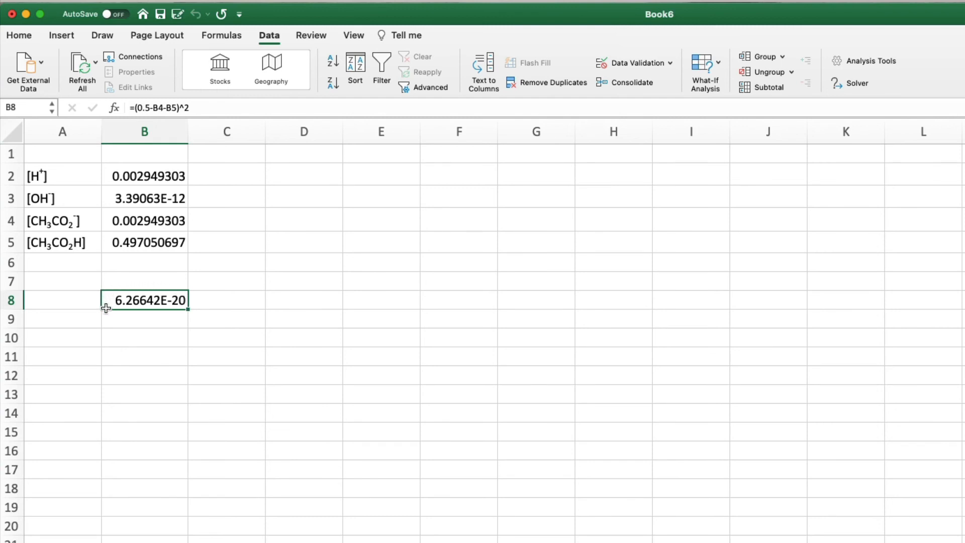
mouse_move(121, 285)
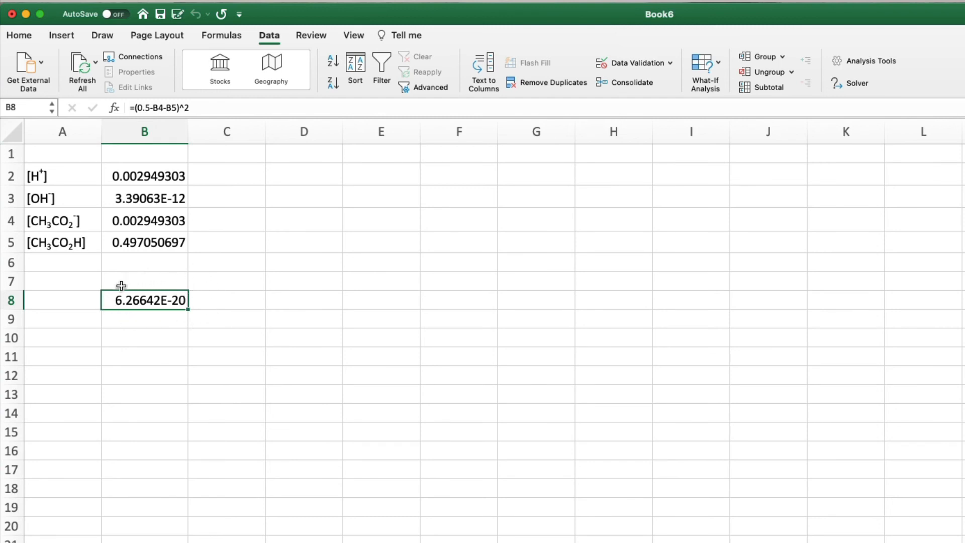
mouse_move(161, 317)
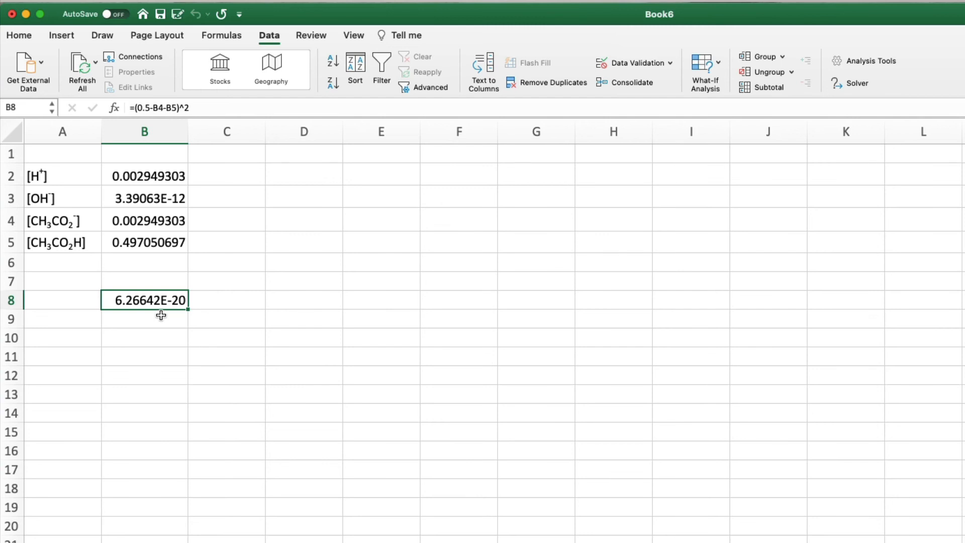
mouse_move(234, 256)
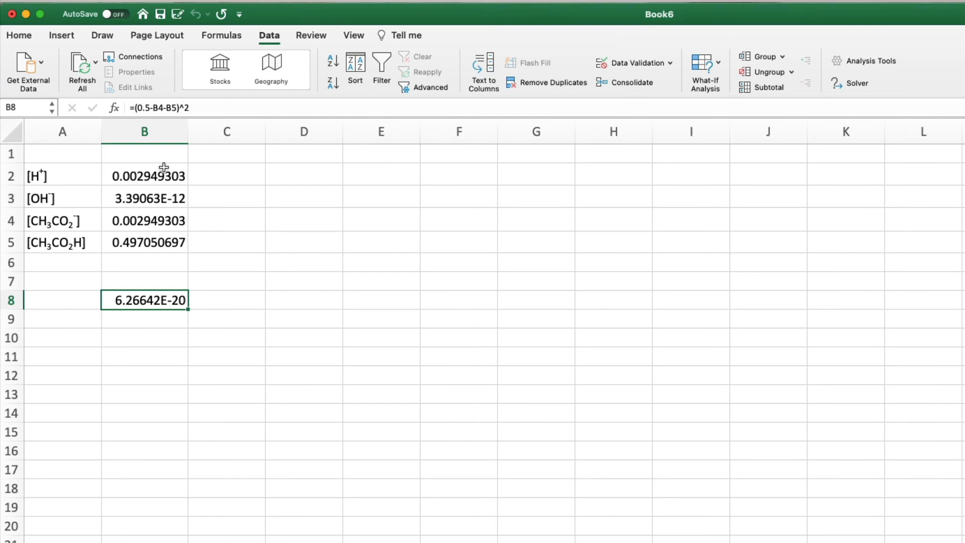
mouse_move(143, 164)
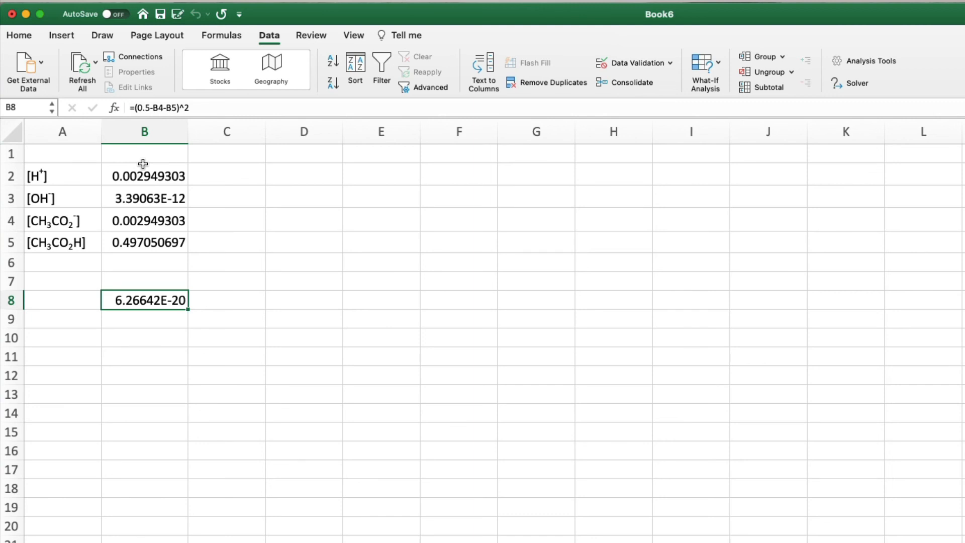
click(144, 176)
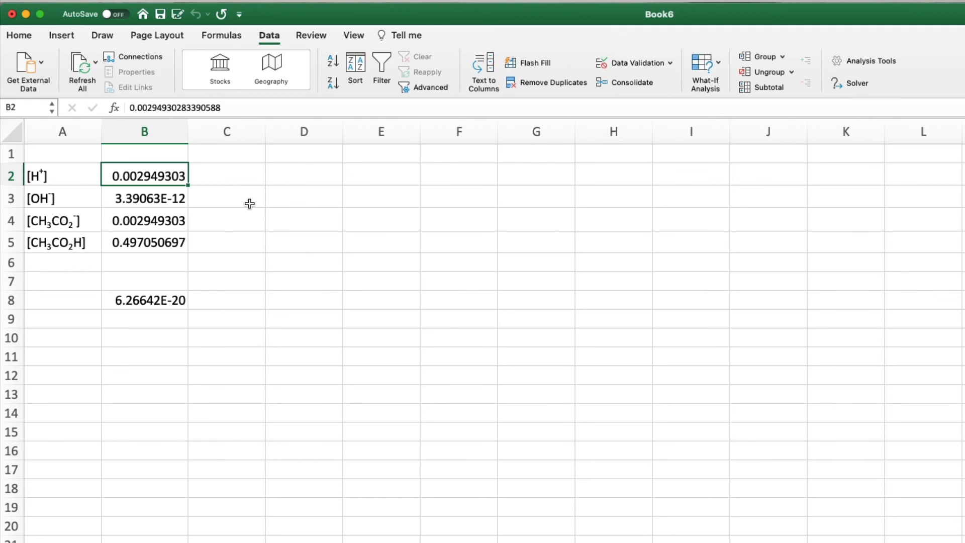
mouse_move(223, 203)
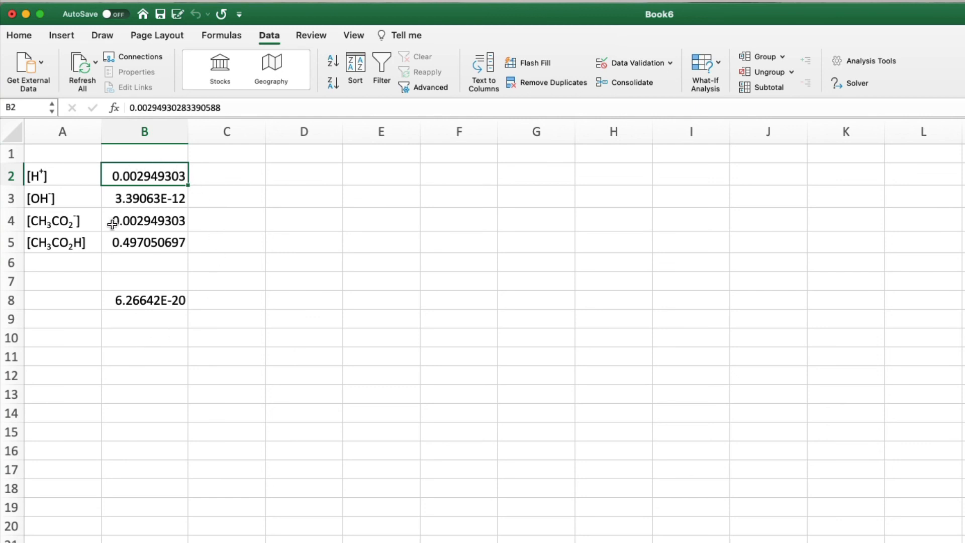
mouse_move(191, 290)
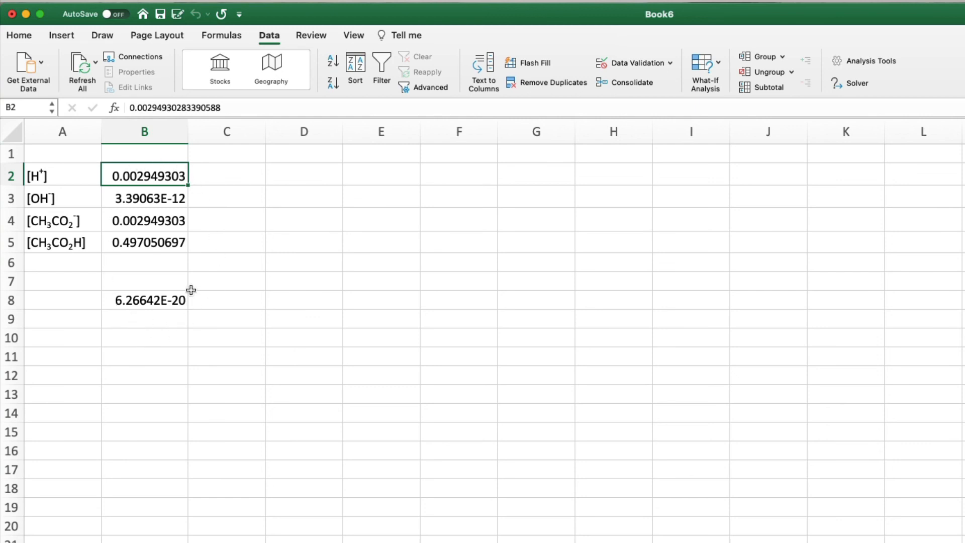